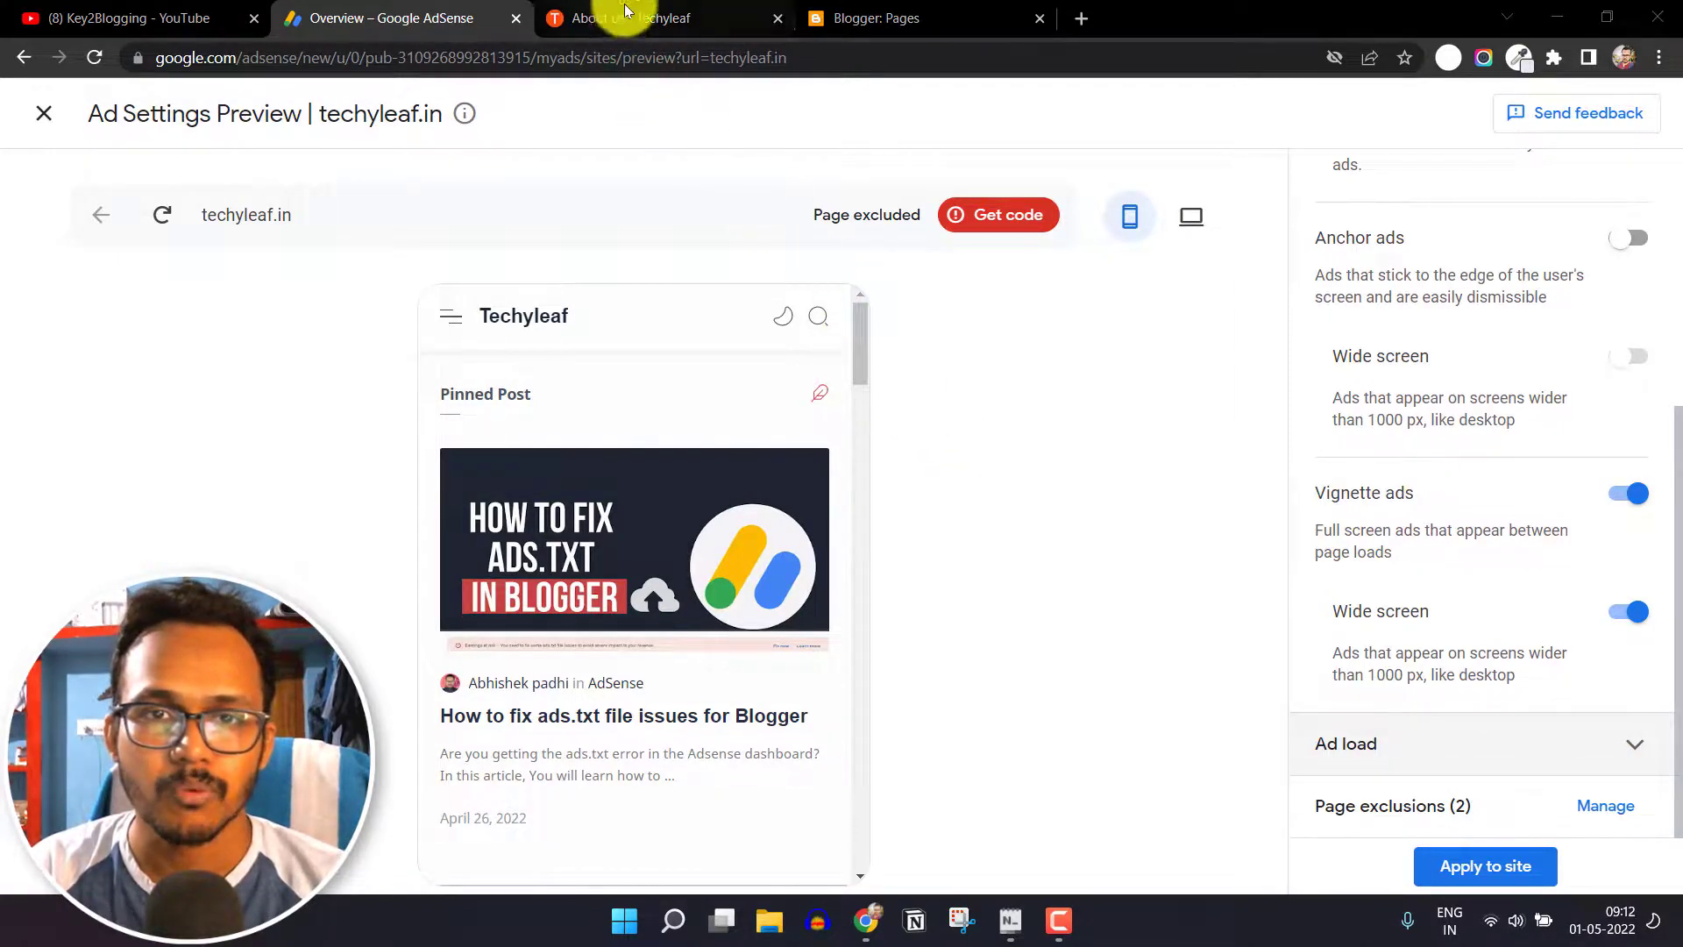
- Switch to the 'About us - Techyleaf' tab and scroll down to the display ads in its content
left_click(631, 17)
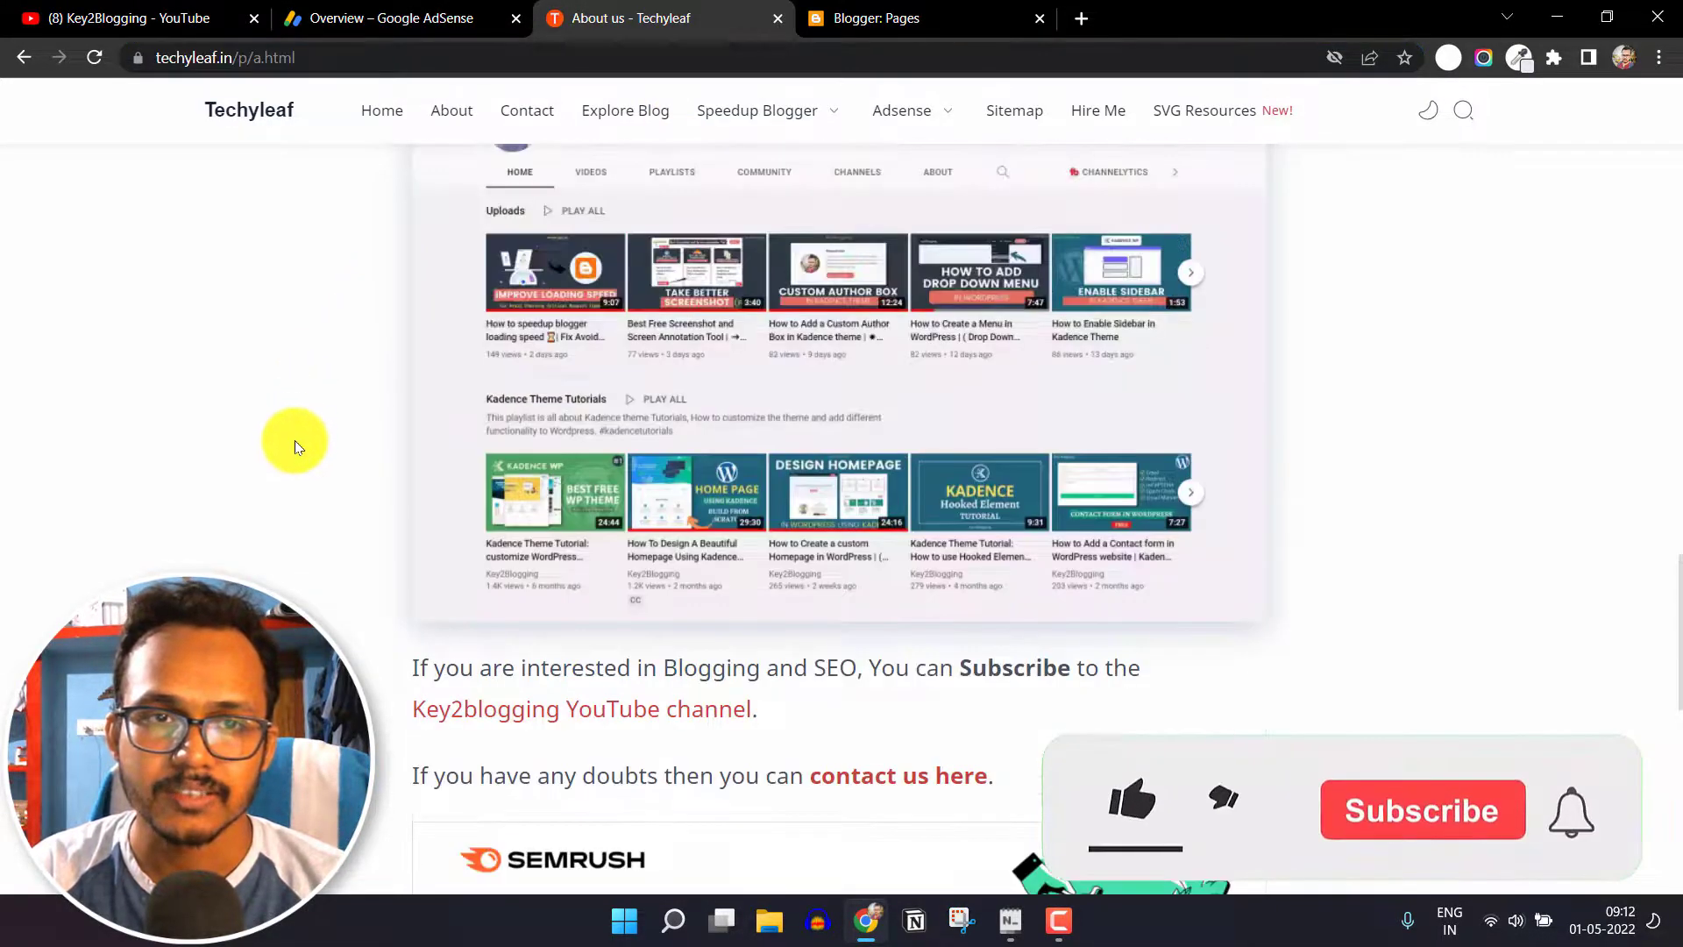
scroll("up", 3)
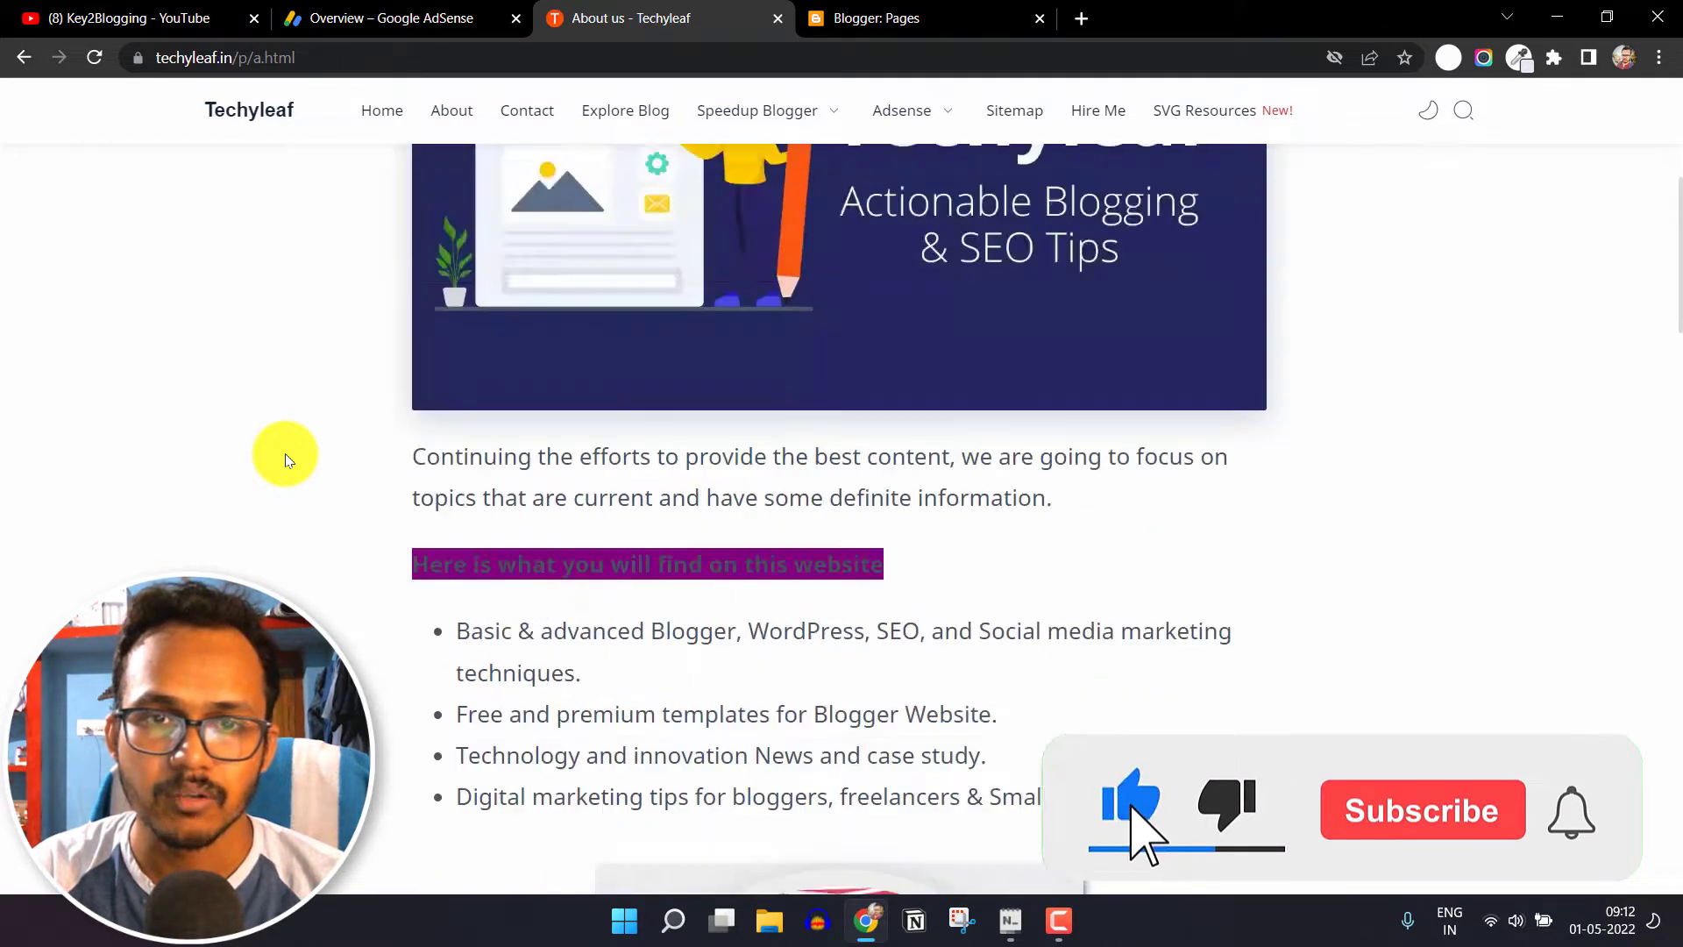
scroll("down", 3)
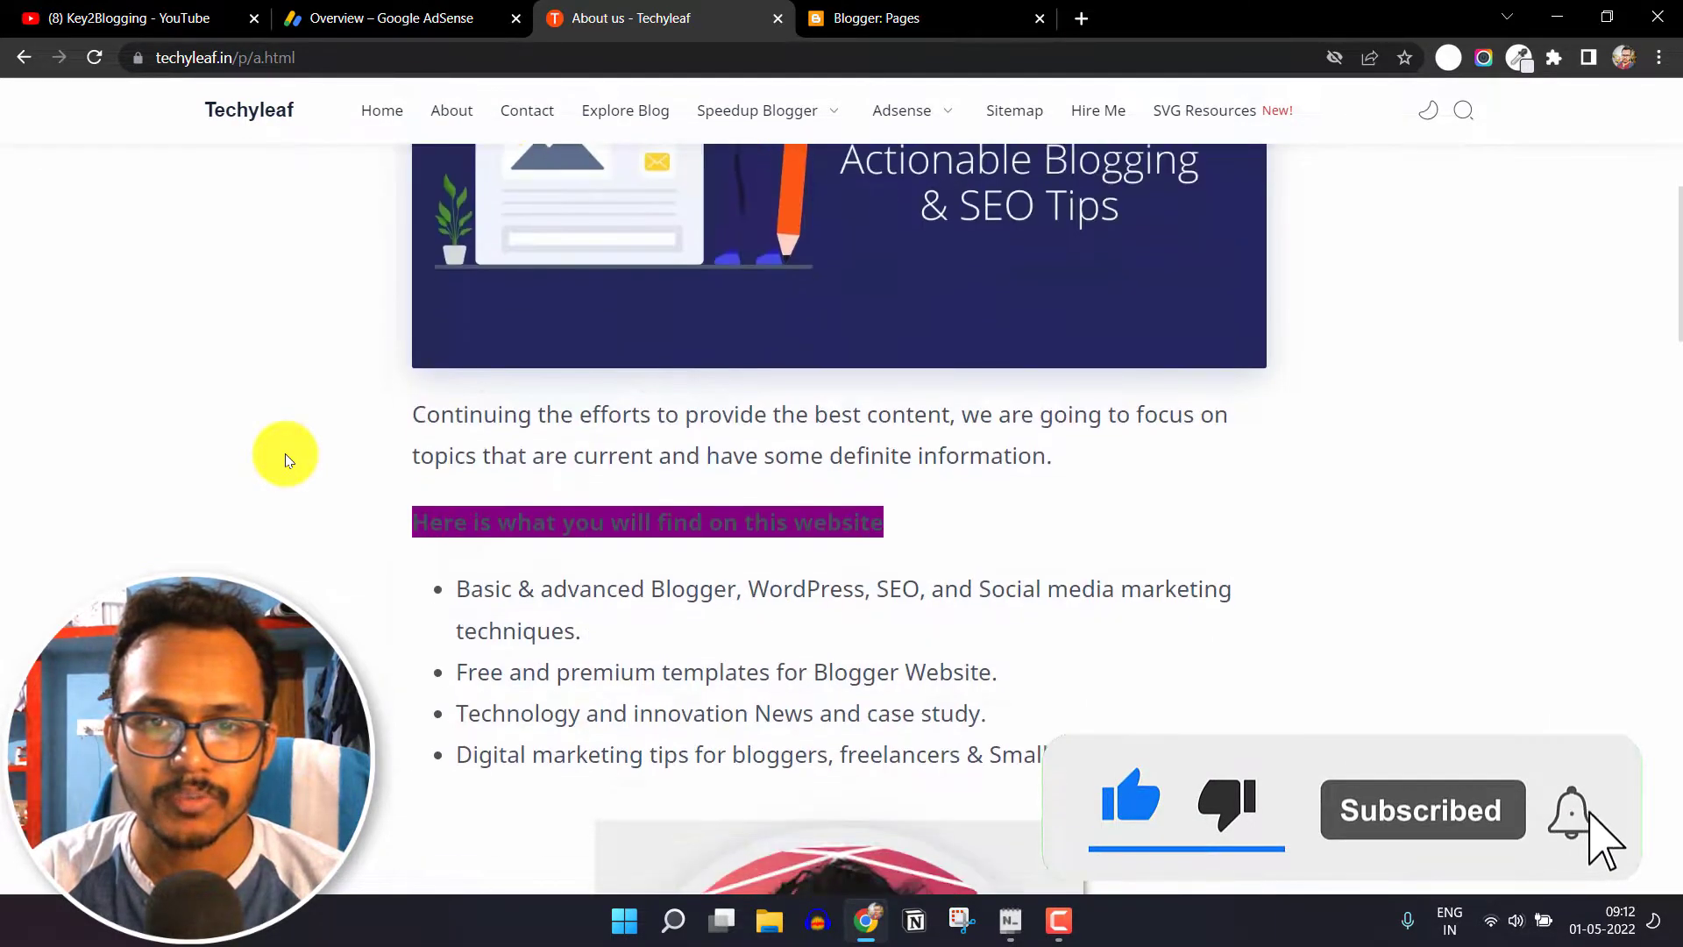
scroll("down", 3)
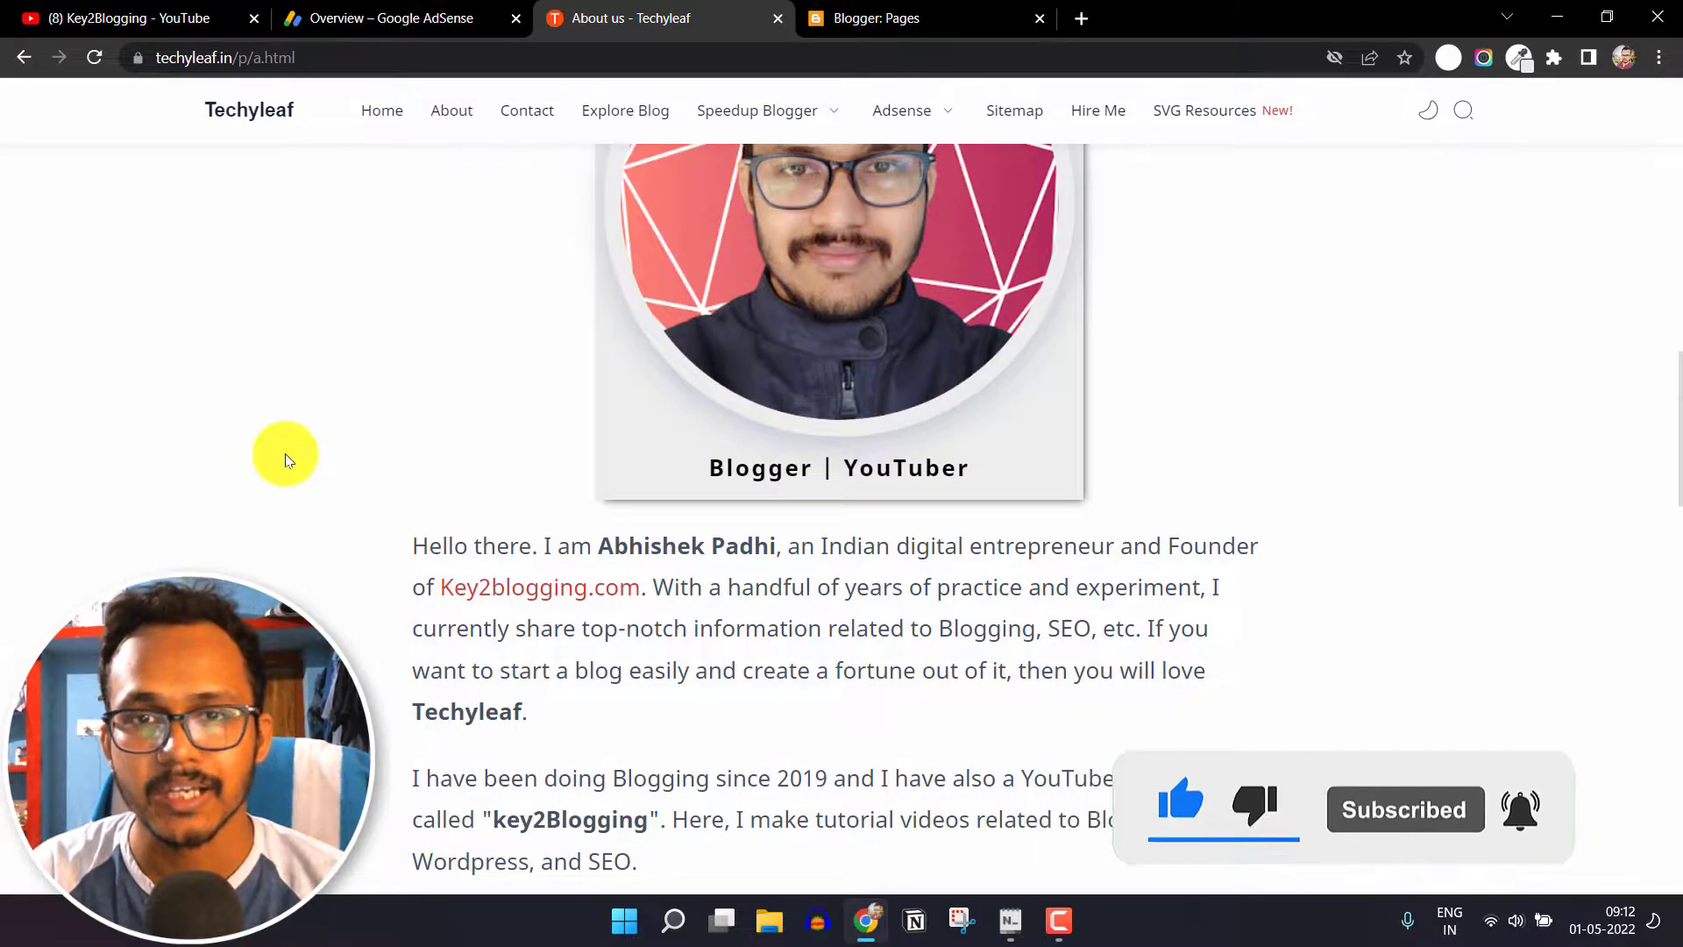
scroll("down", 3)
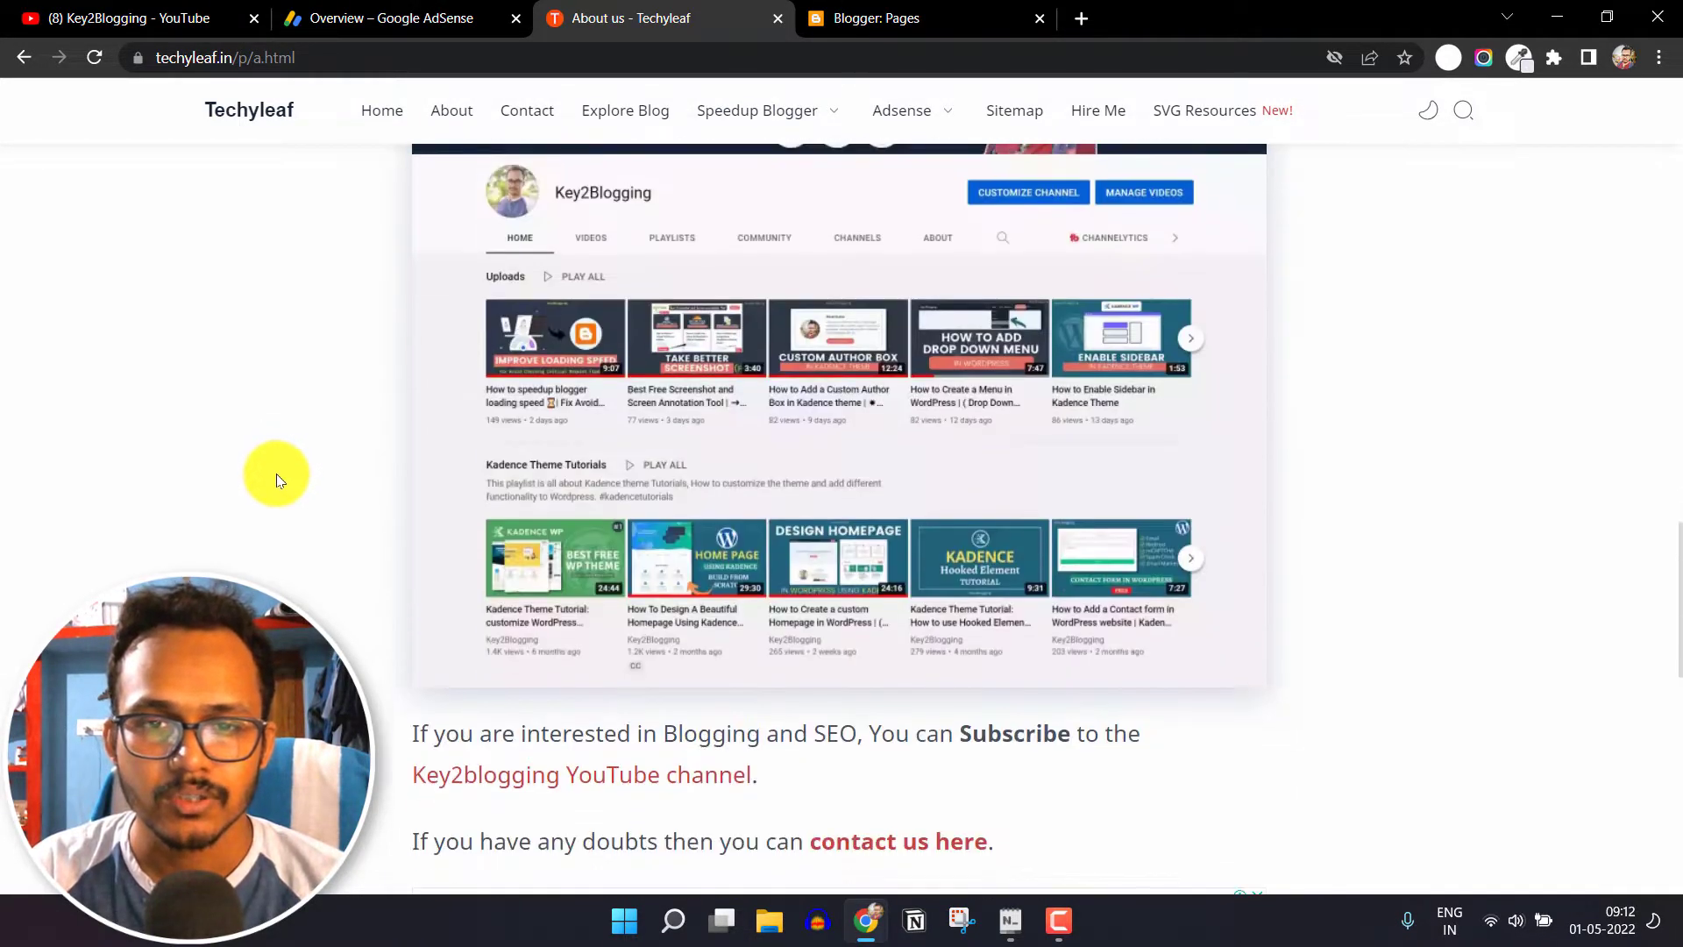
scroll("down", 3)
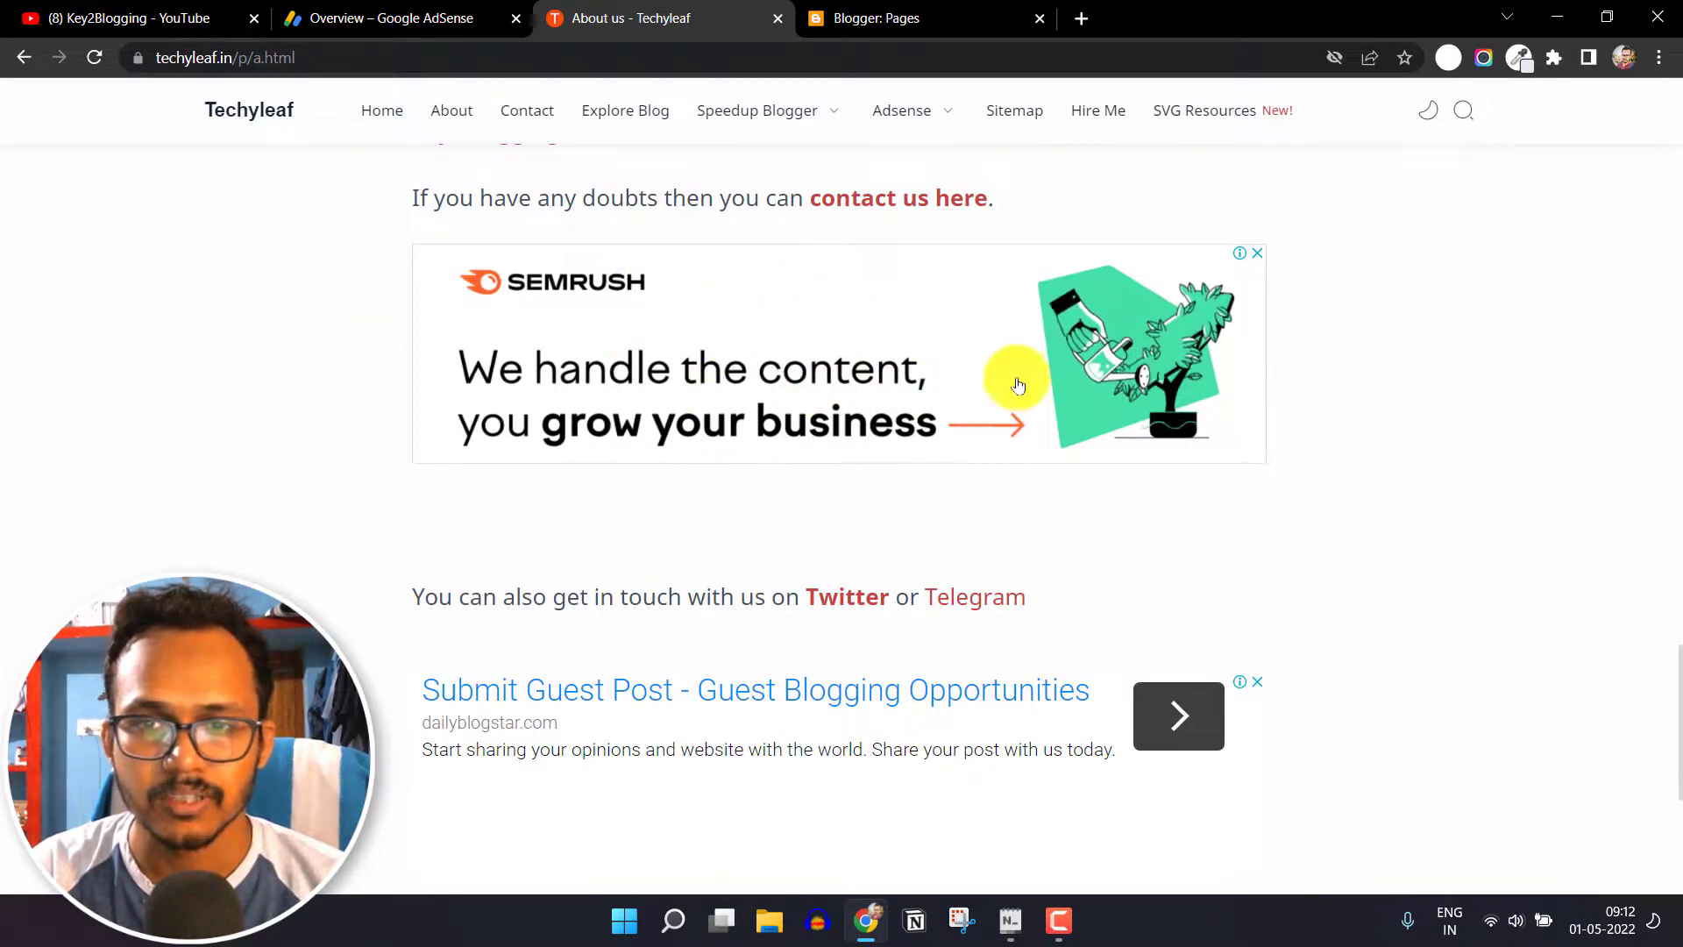
mouse_move(1322, 417)
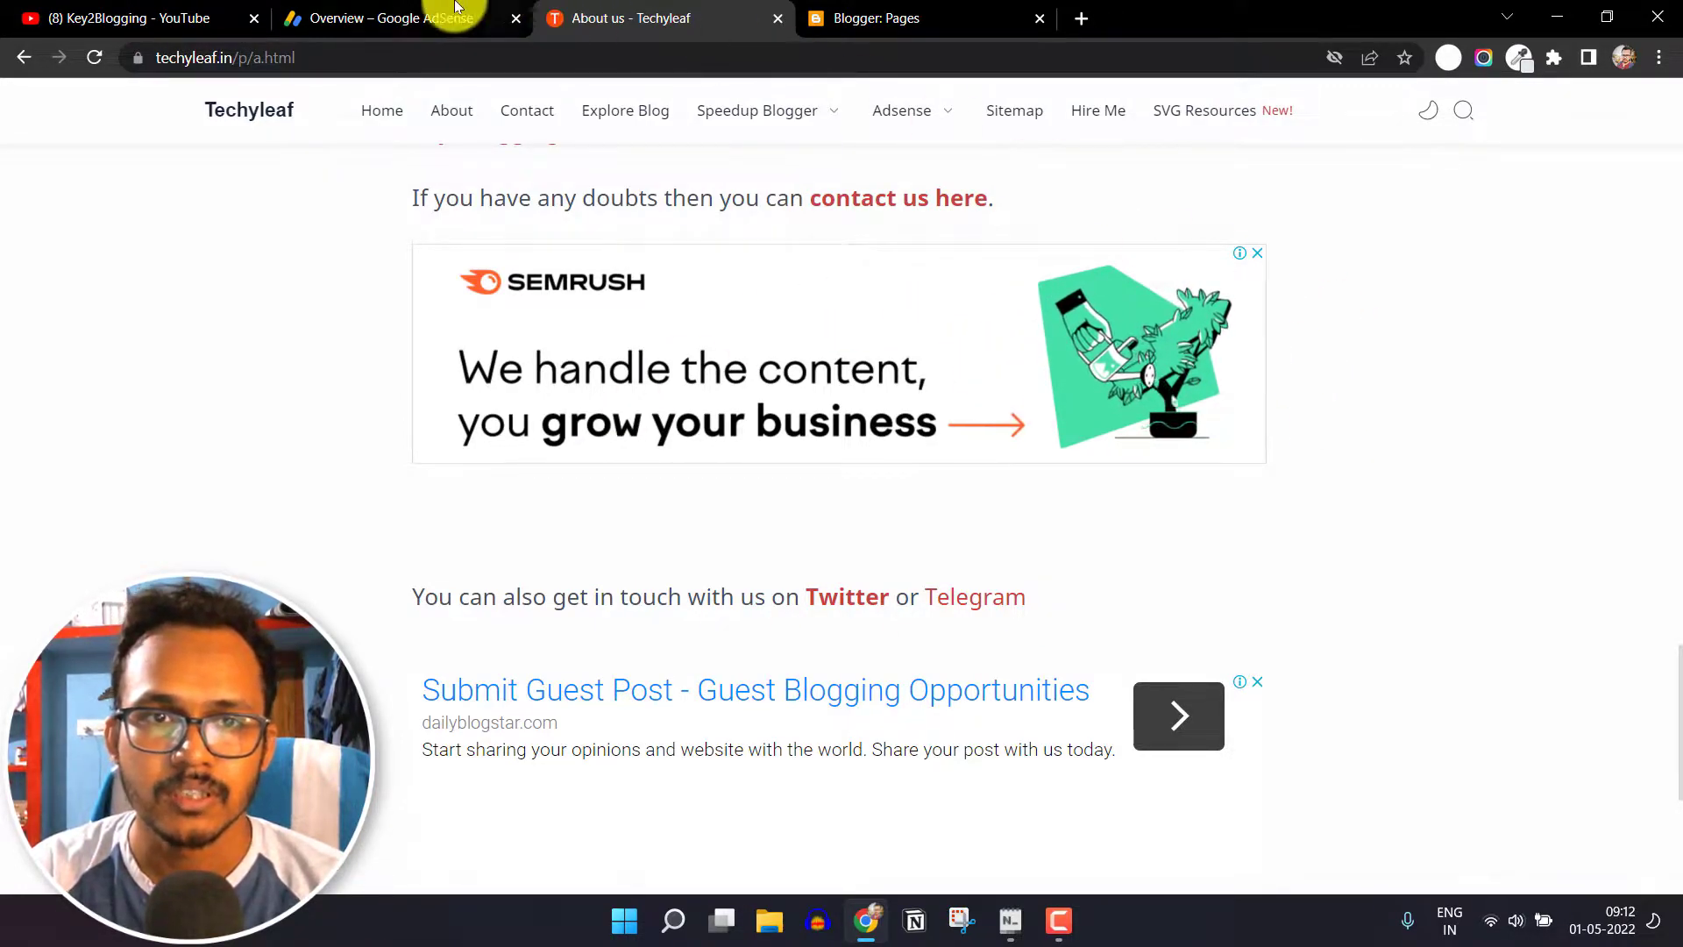
- Copy the About us page URL from the address bar and return to the AdSense tab
left_click(268, 58)
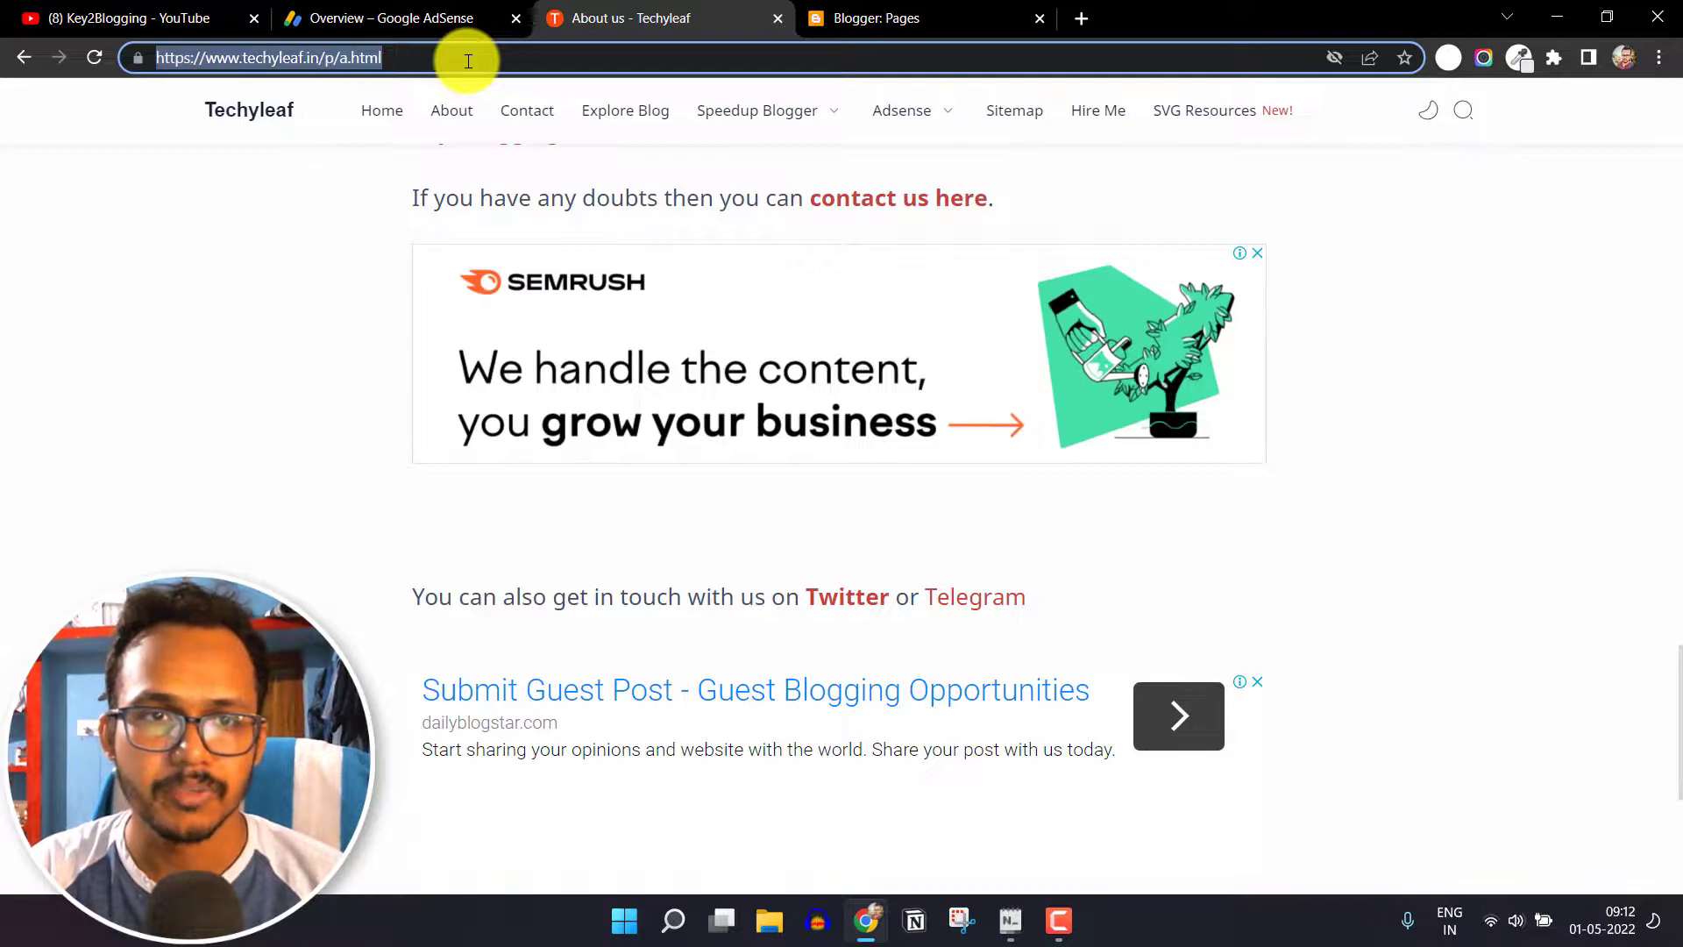
left_click(381, 17)
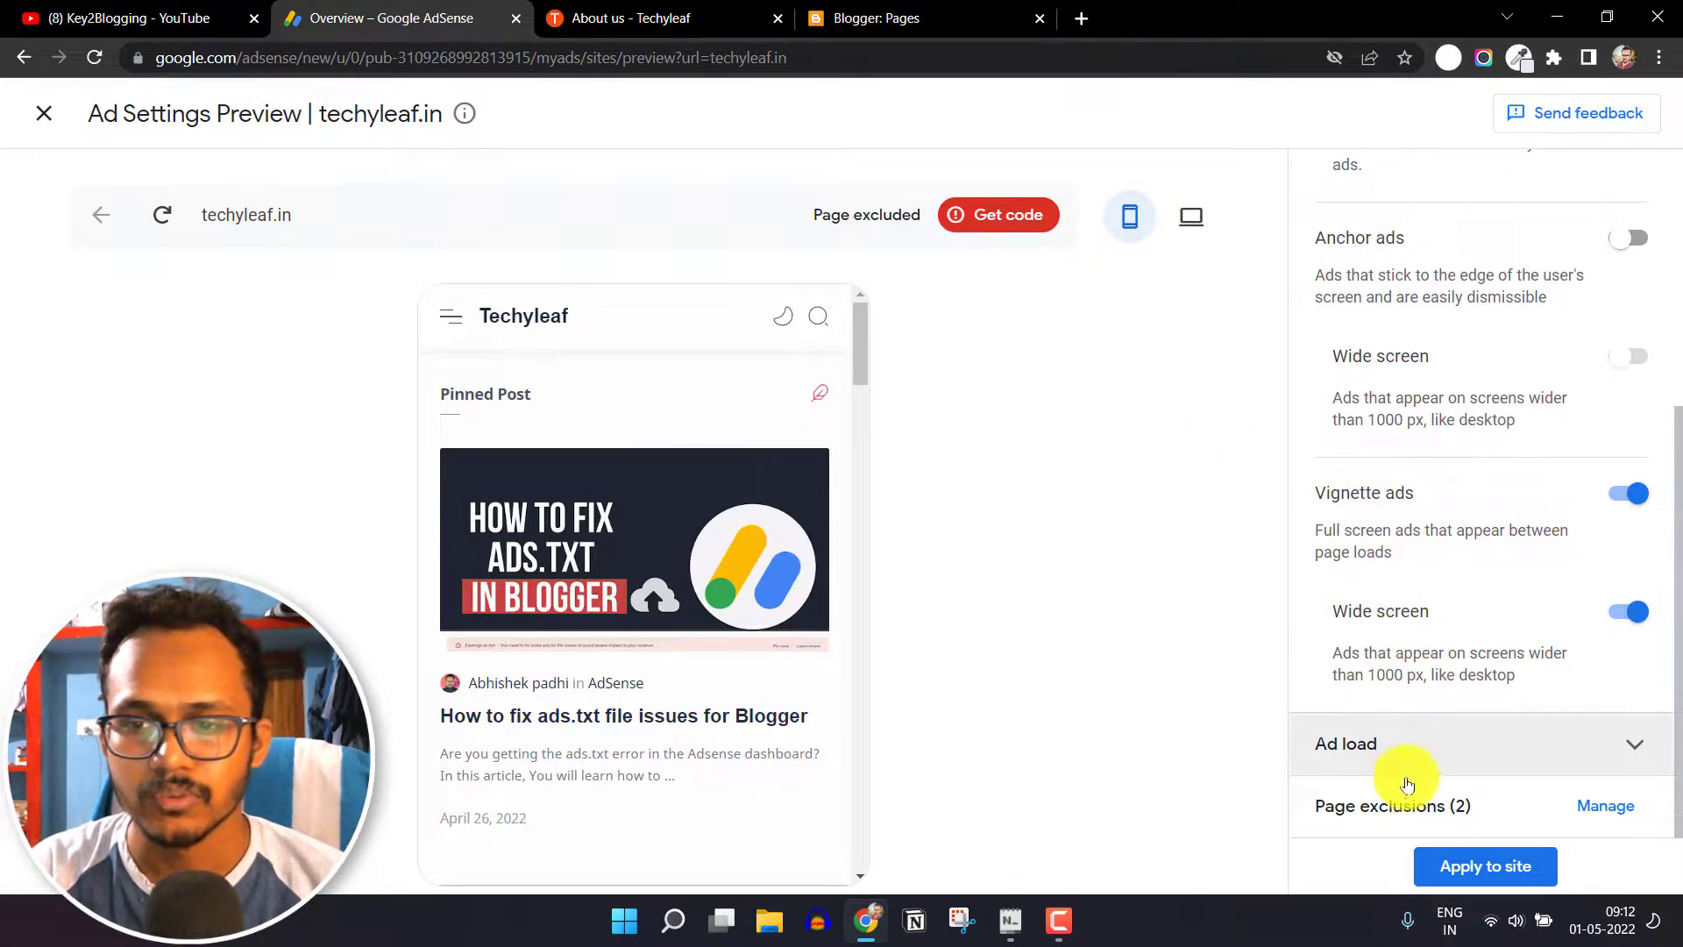
mouse_move(1565, 805)
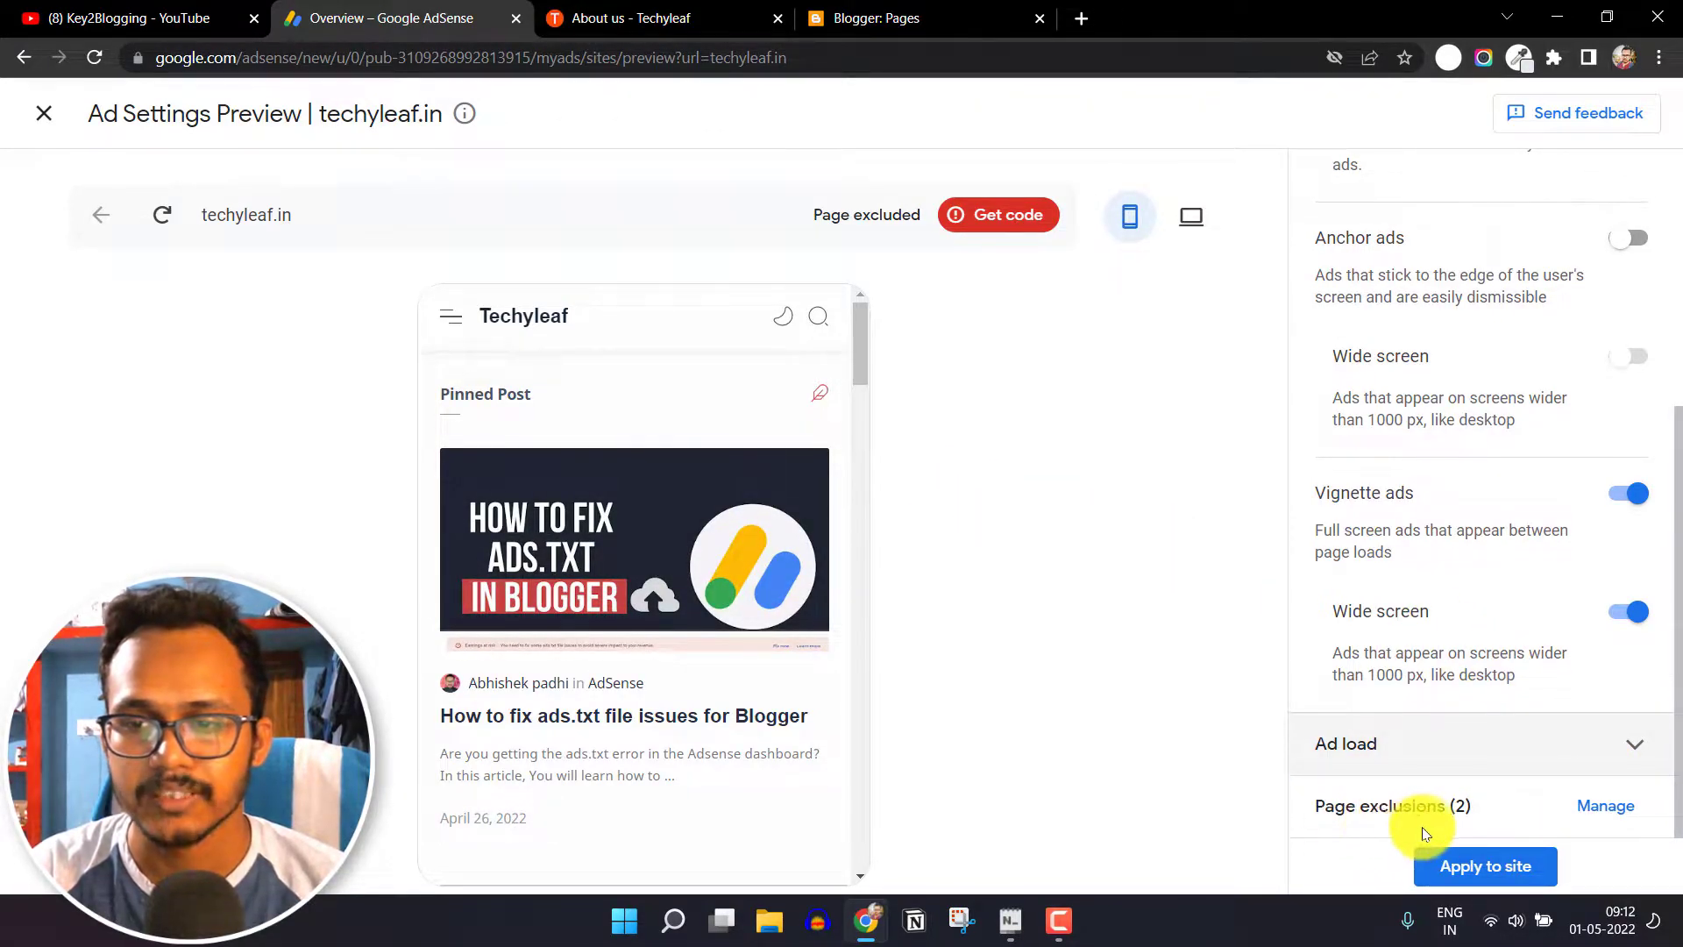
left_click(1604, 804)
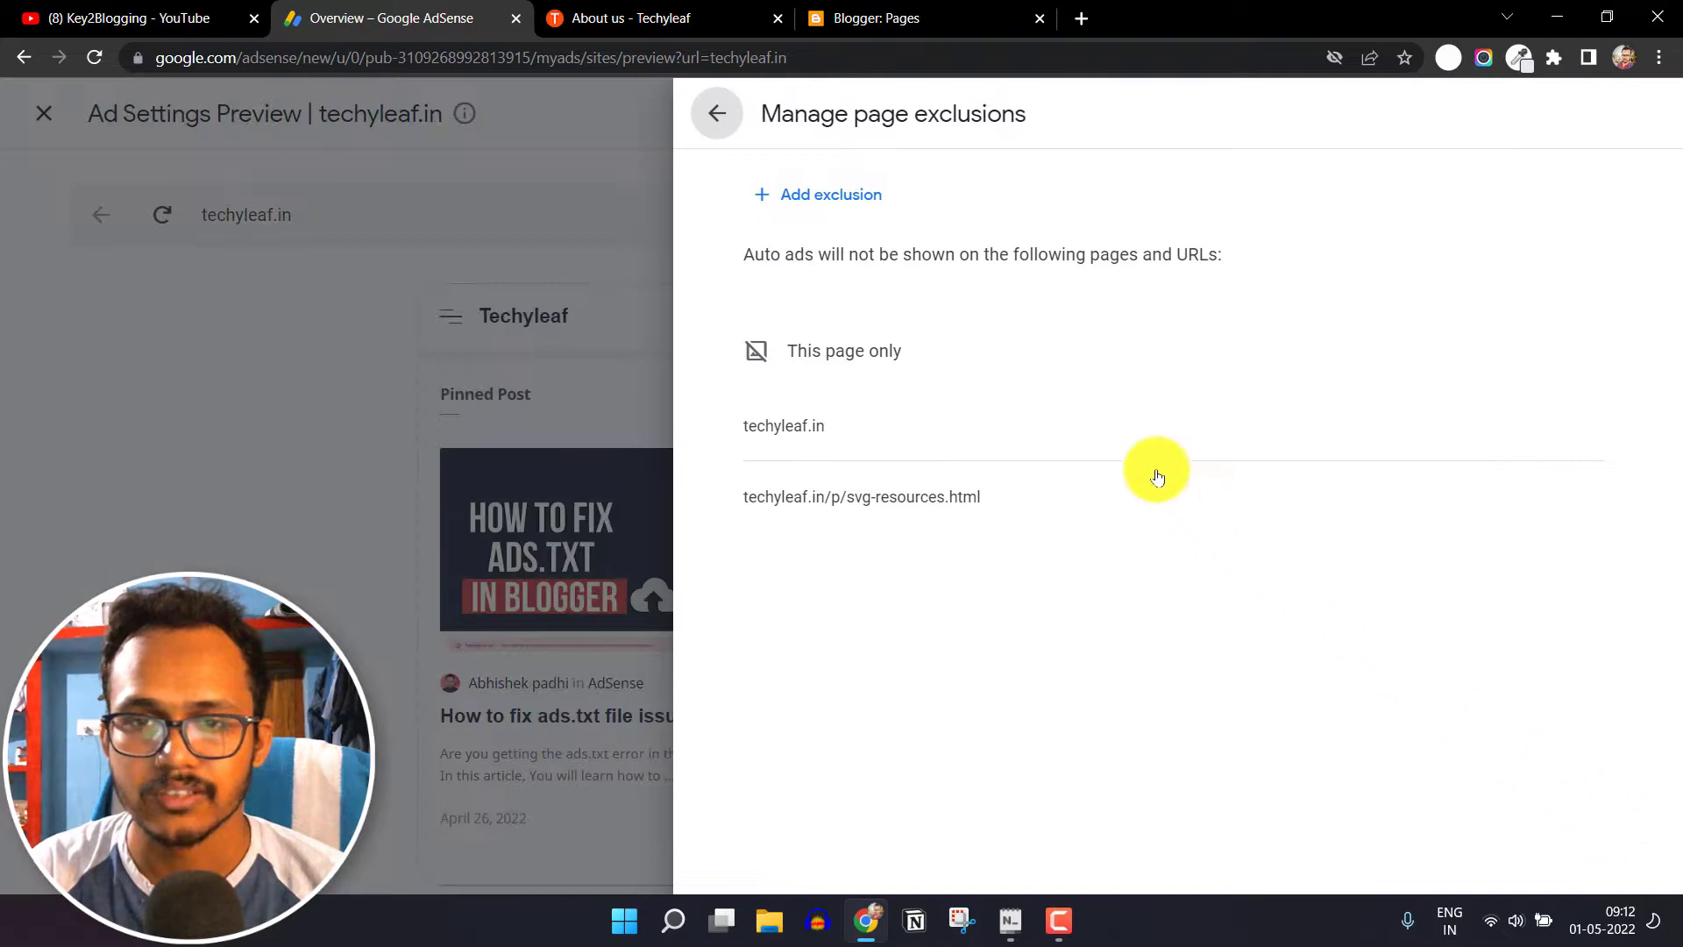
mouse_move(831, 195)
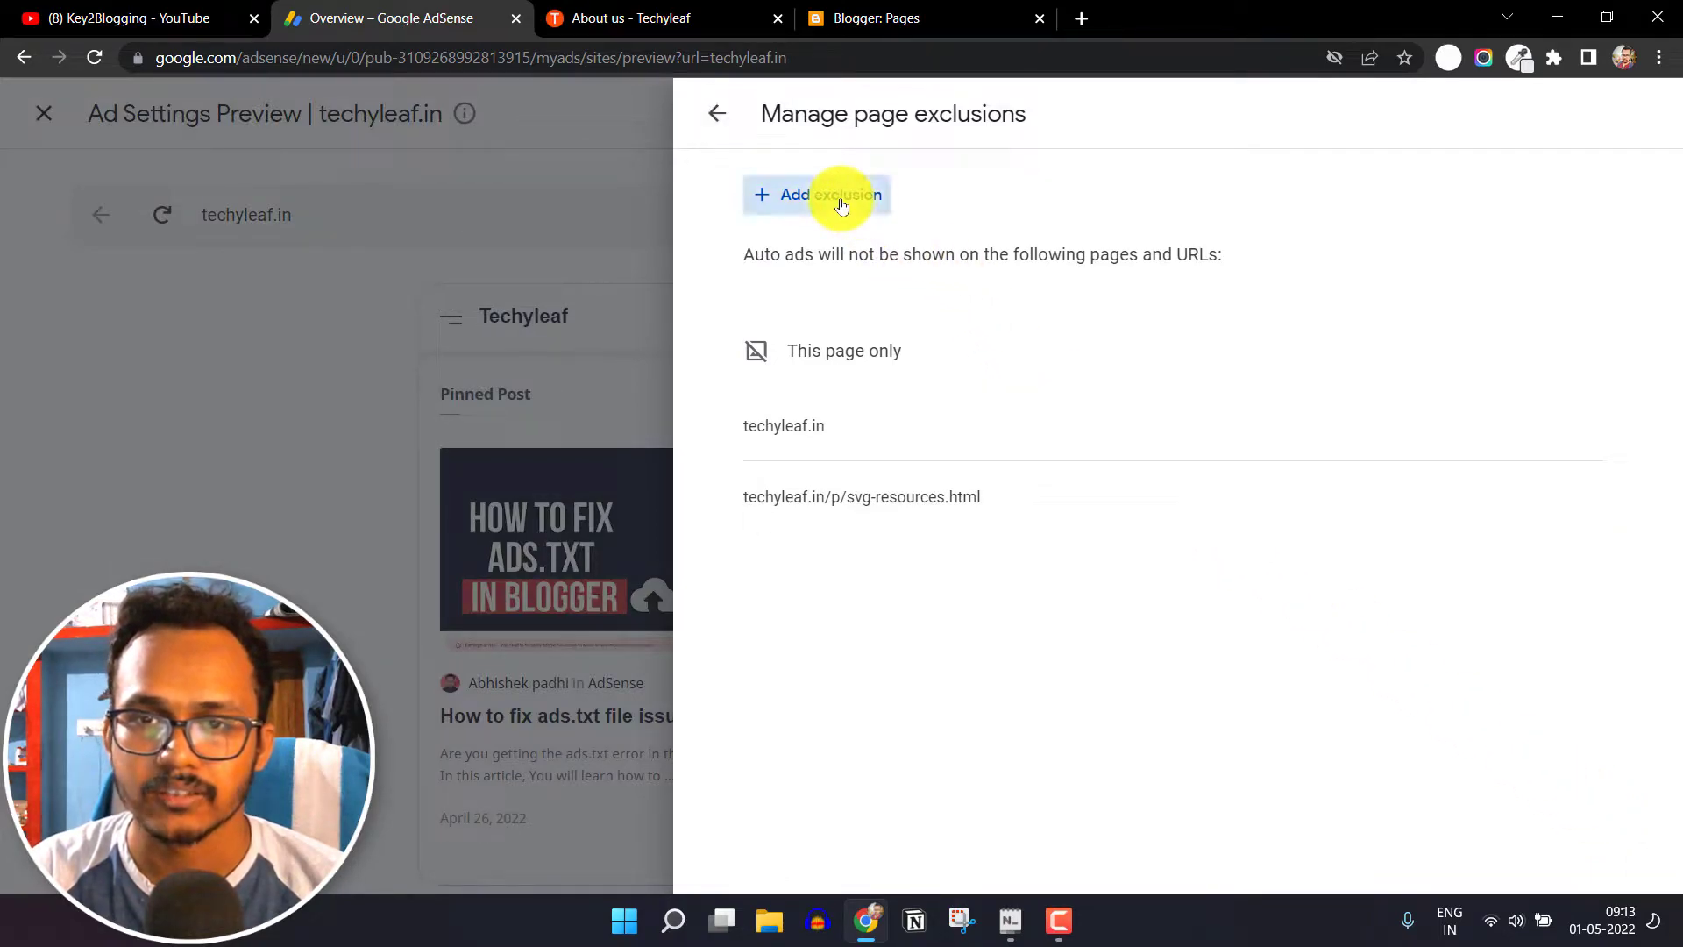
left_click(819, 195)
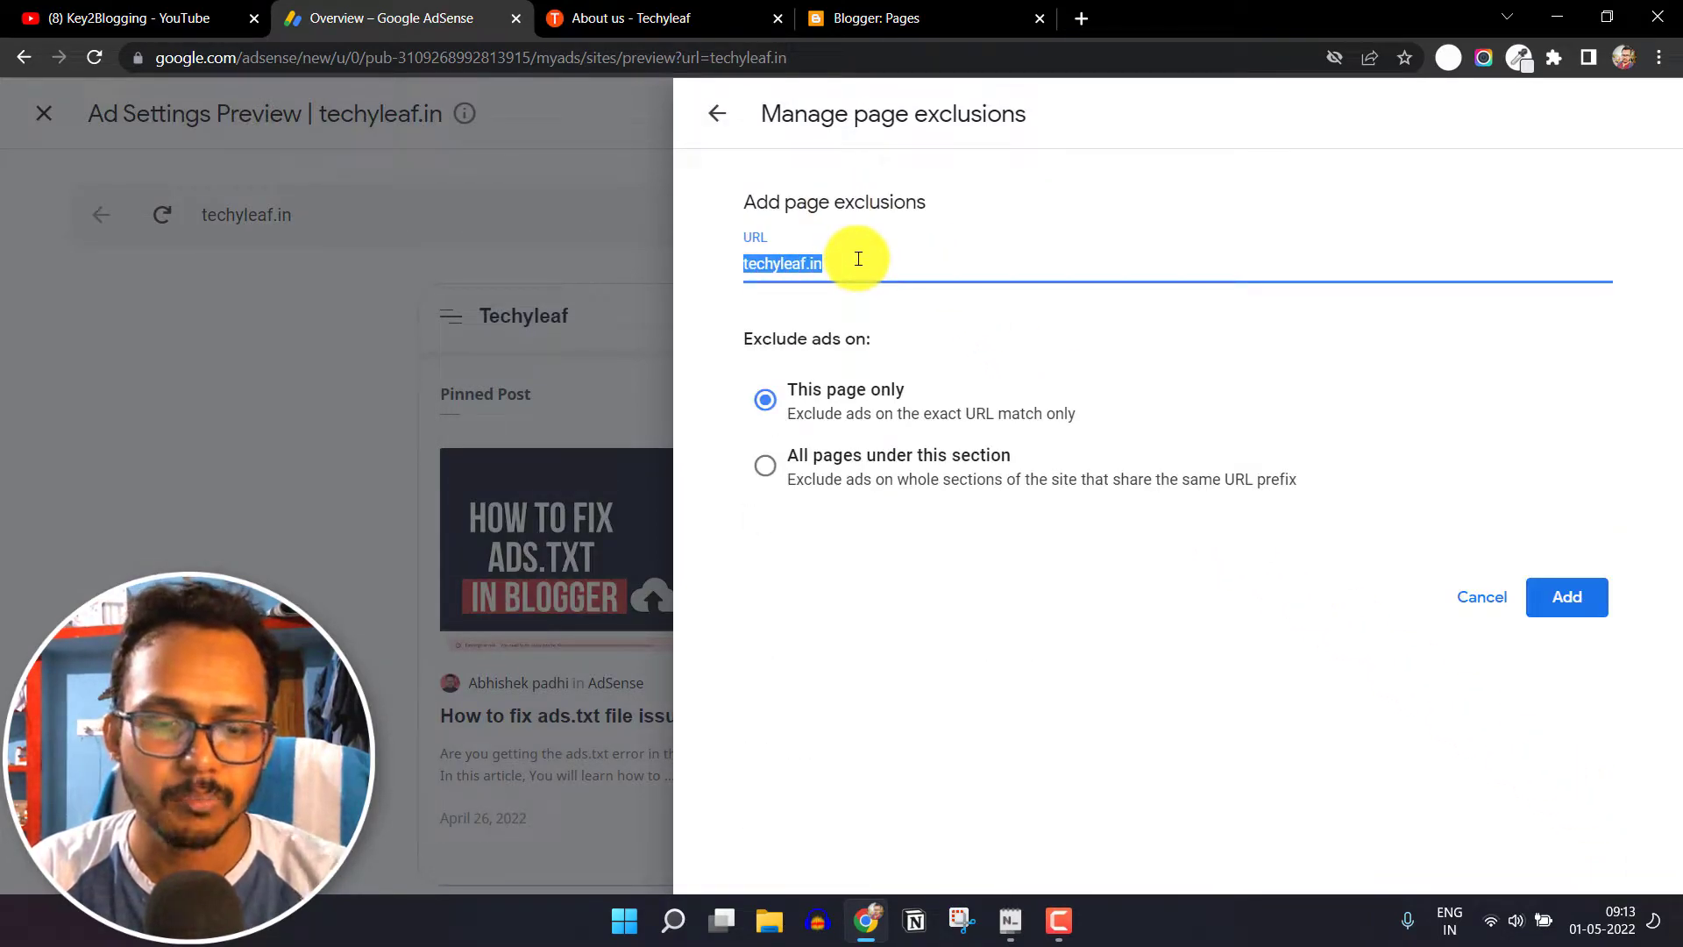
type("https://www.techyleaf.in/p/a.html")
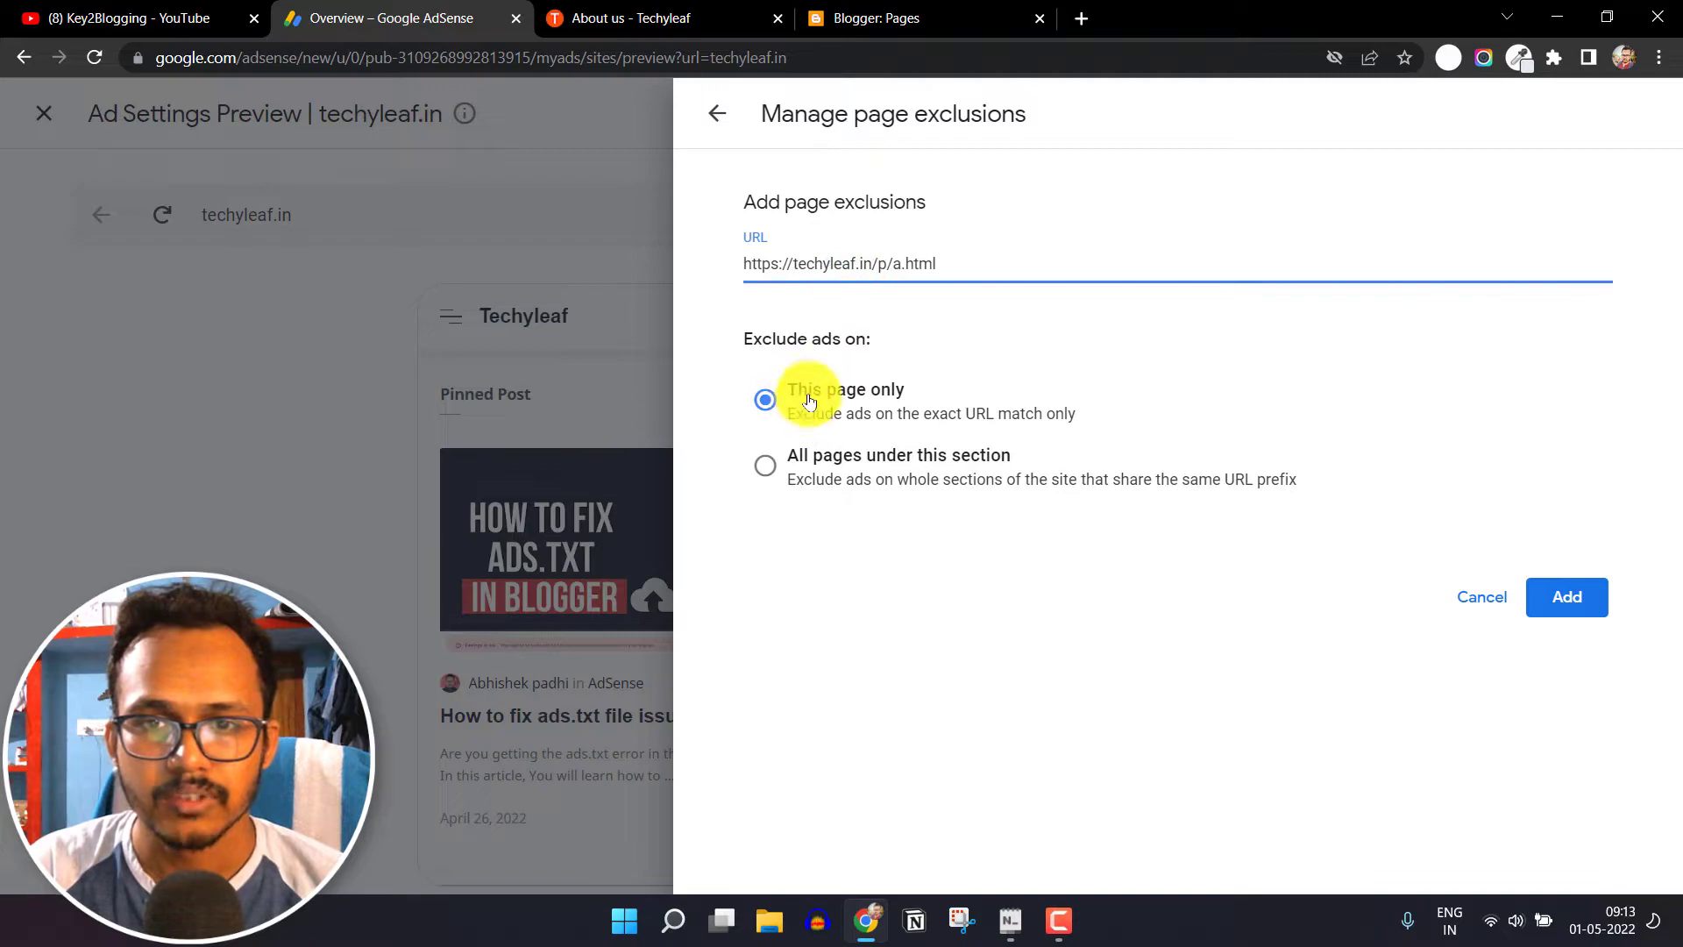
mouse_move(1115, 423)
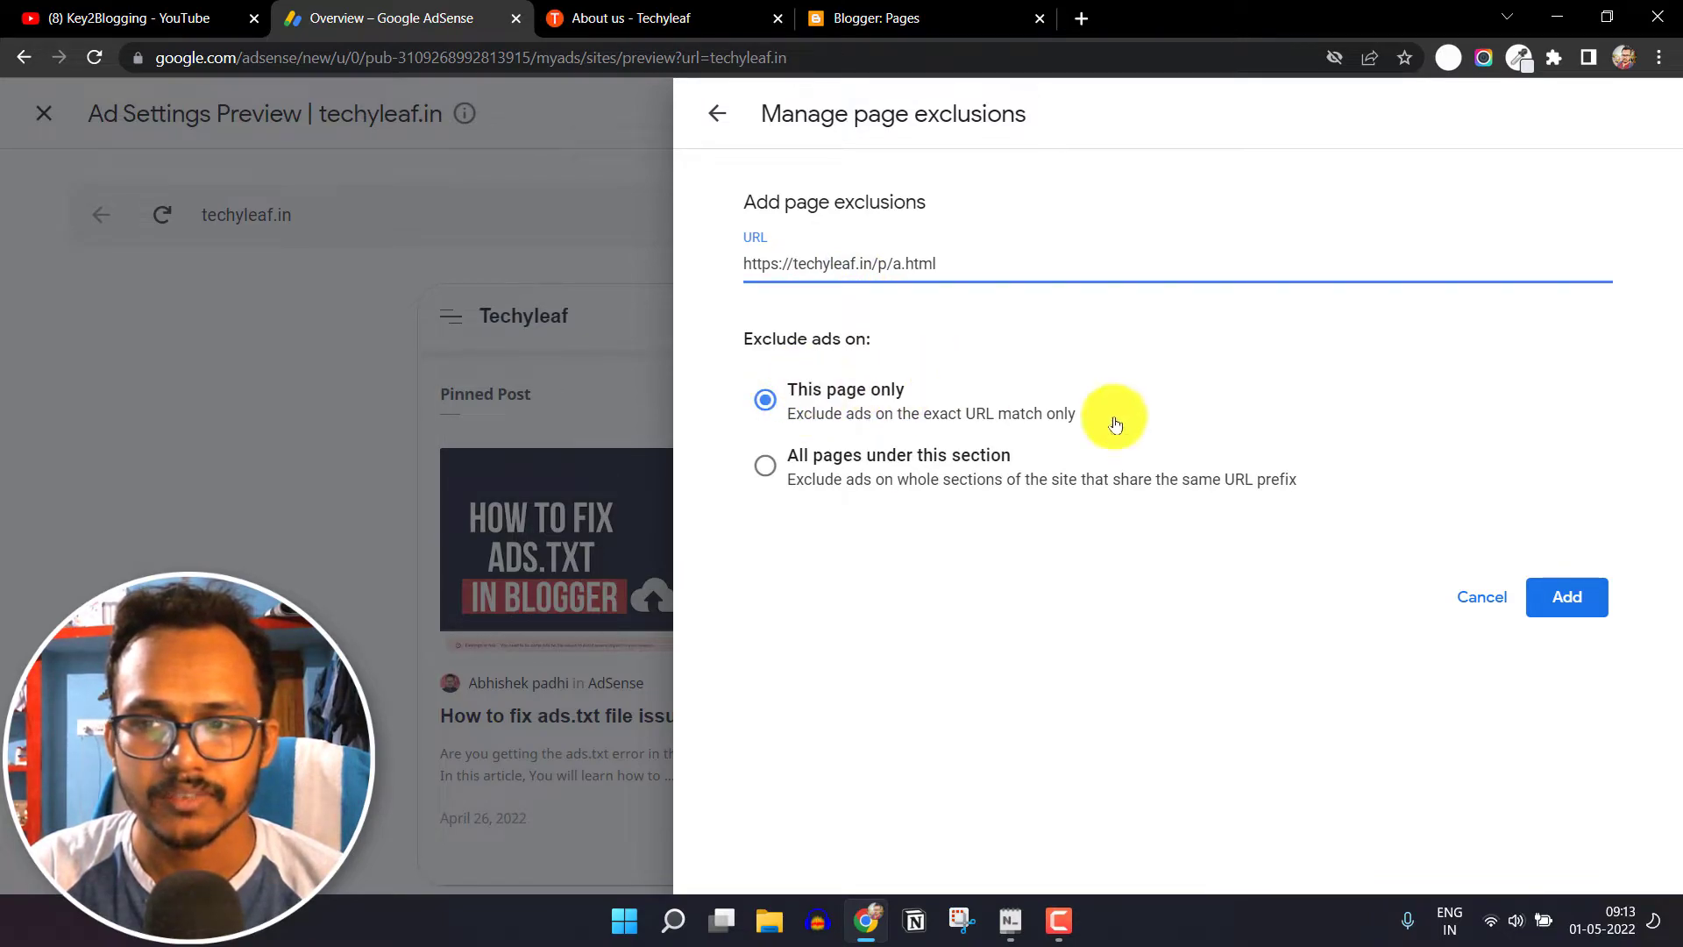
- Add the exclusion as 'This page only' and return to the ad settings preview
left_click(1566, 596)
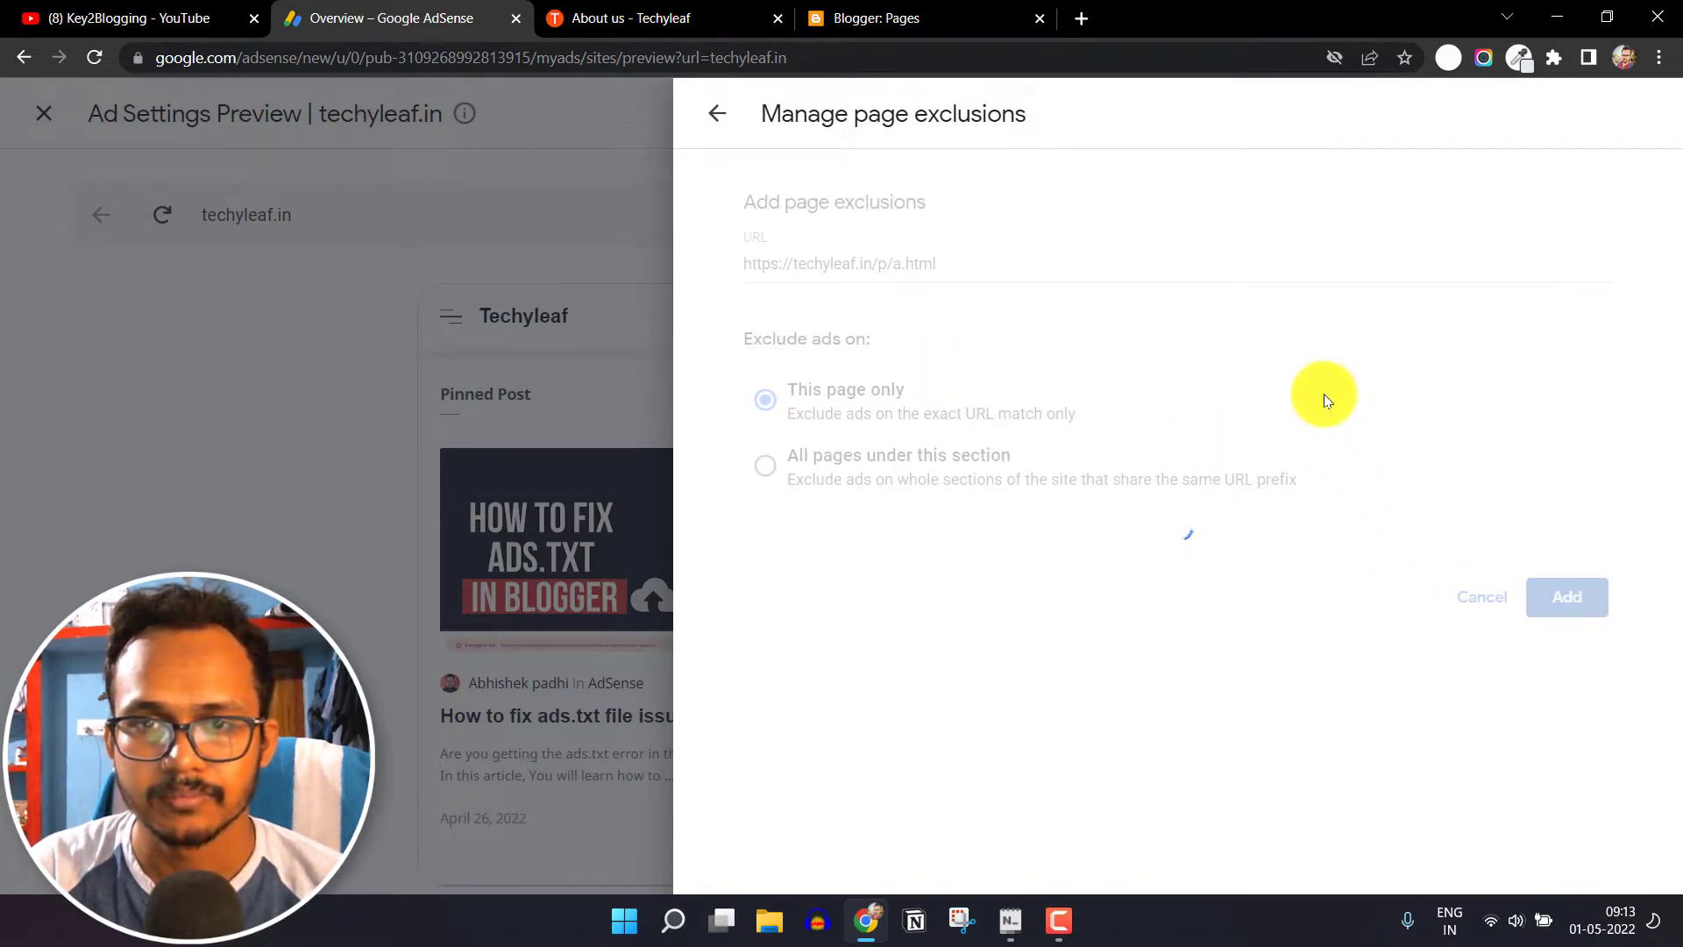
left_click(1565, 596)
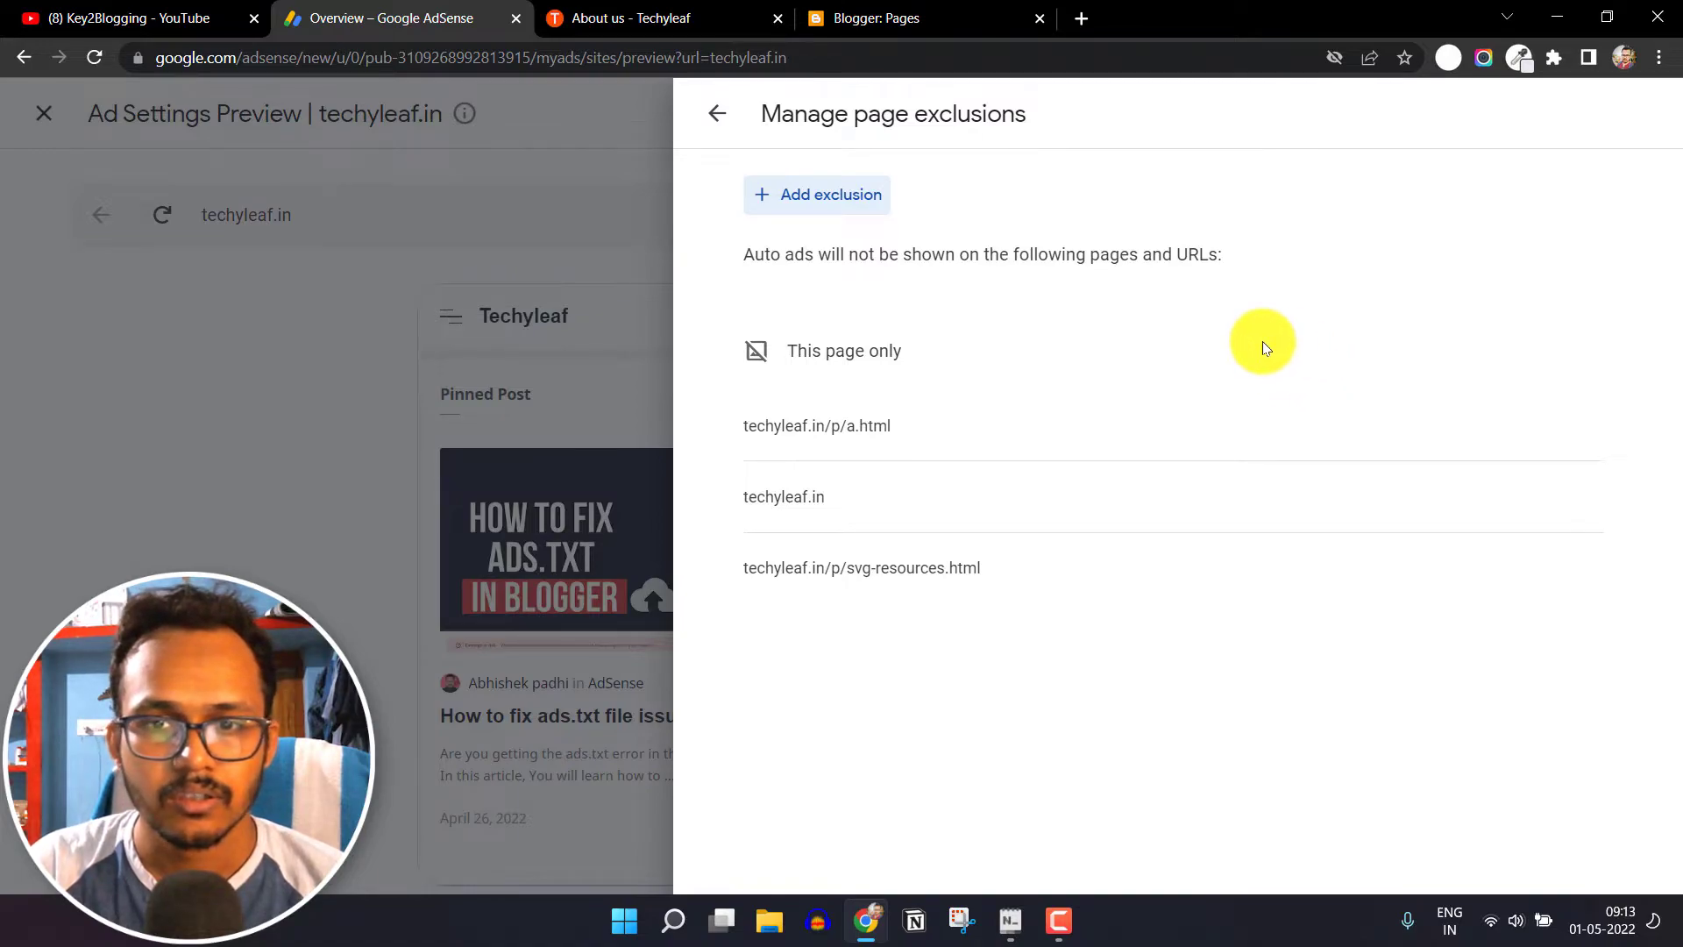
mouse_move(852, 429)
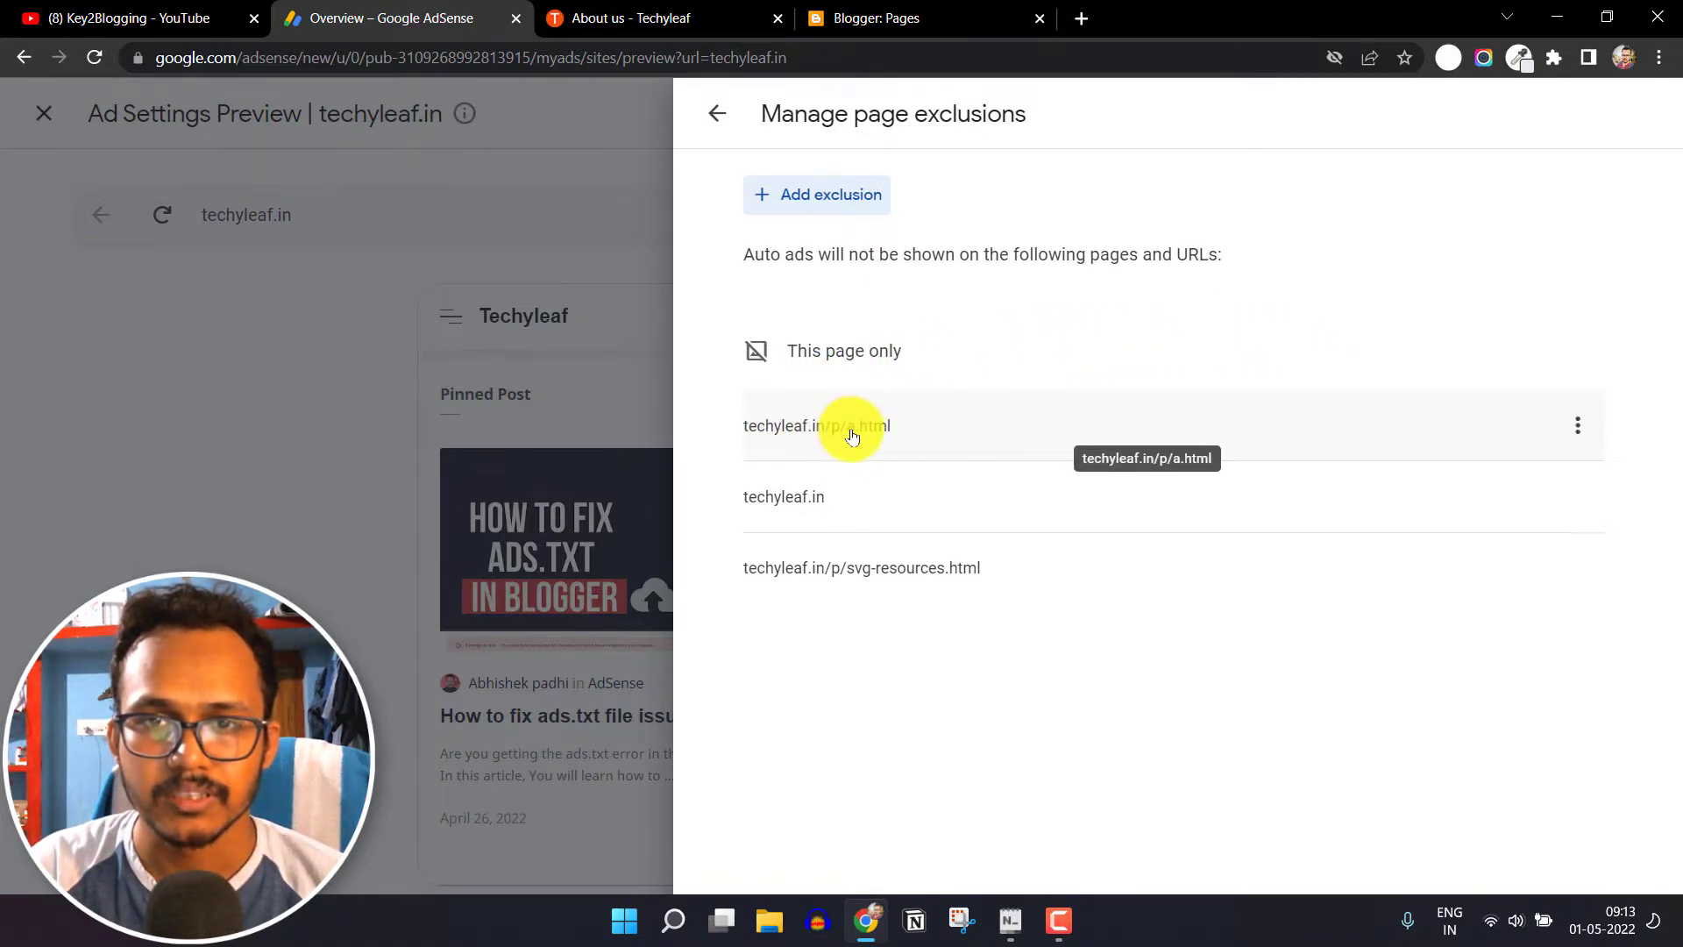
left_click(717, 112)
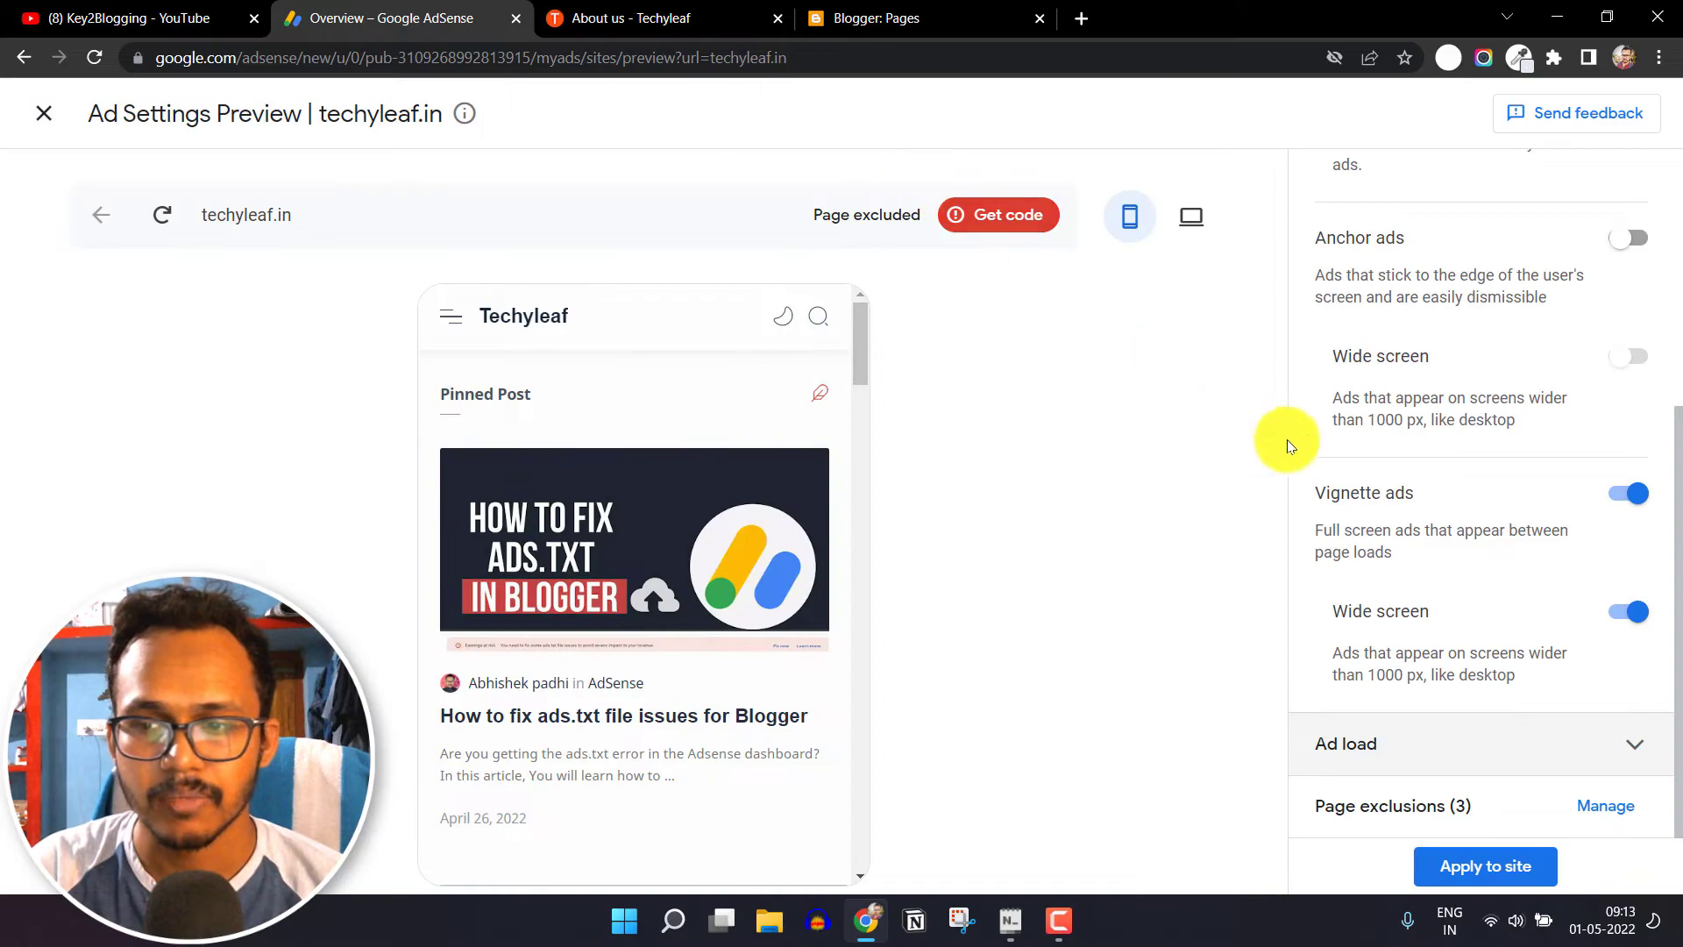
- Apply the updated settings with three page exclusions to techyleaf.in and return to the About us tab
left_click(1485, 866)
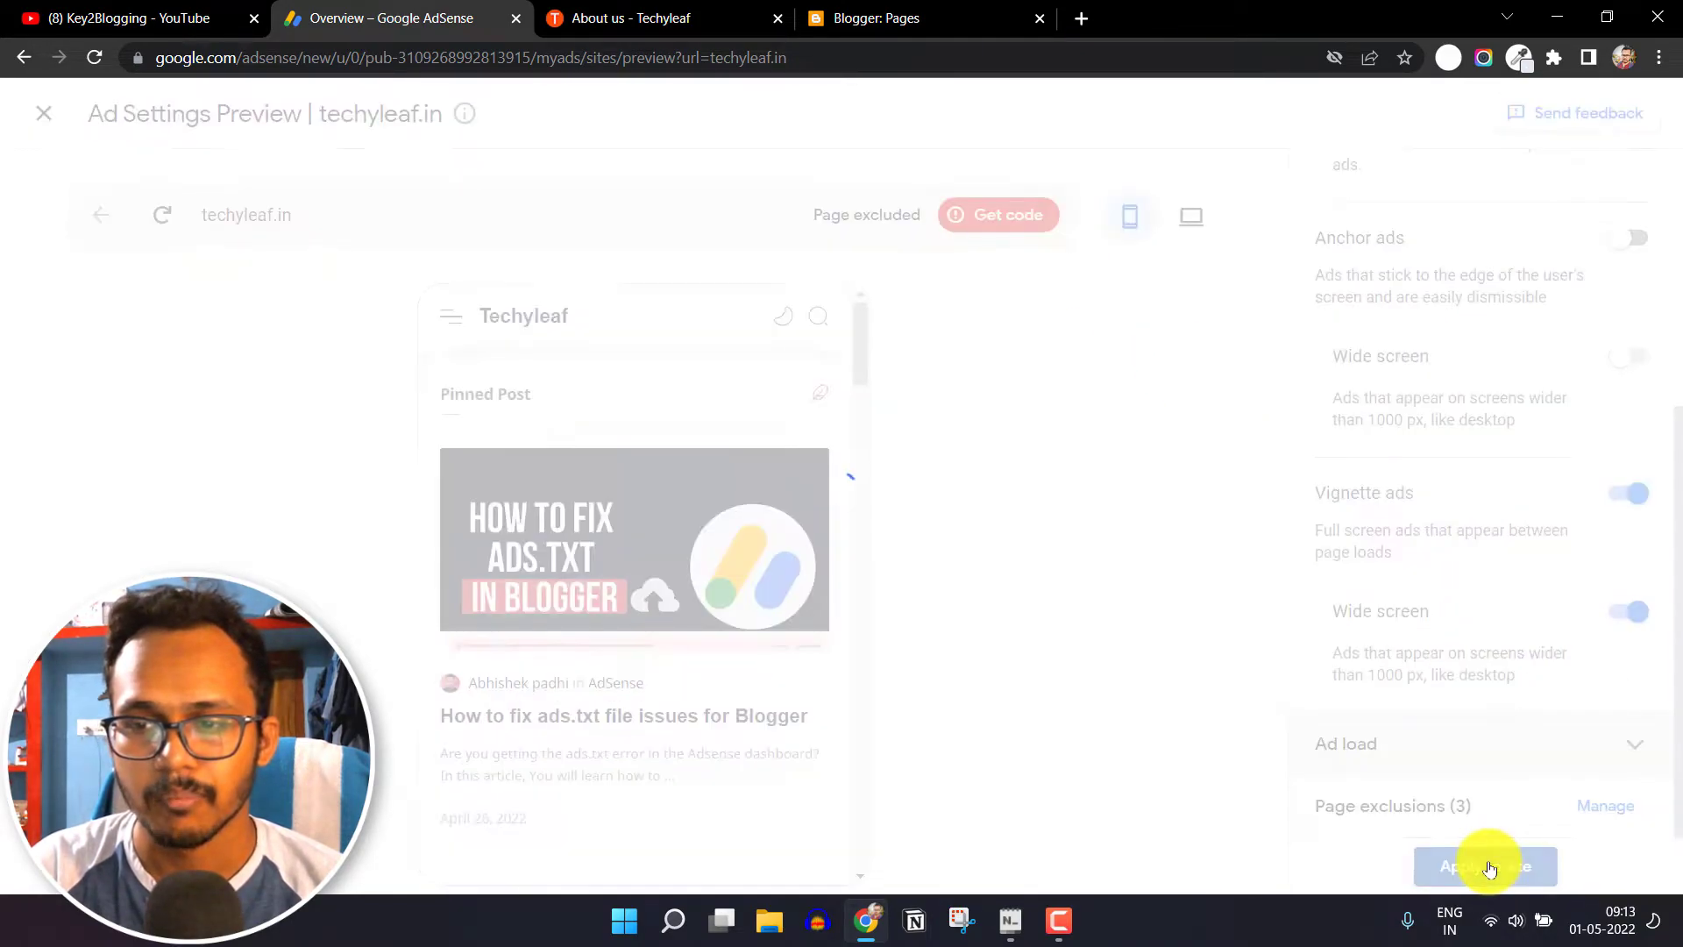
left_click(1485, 866)
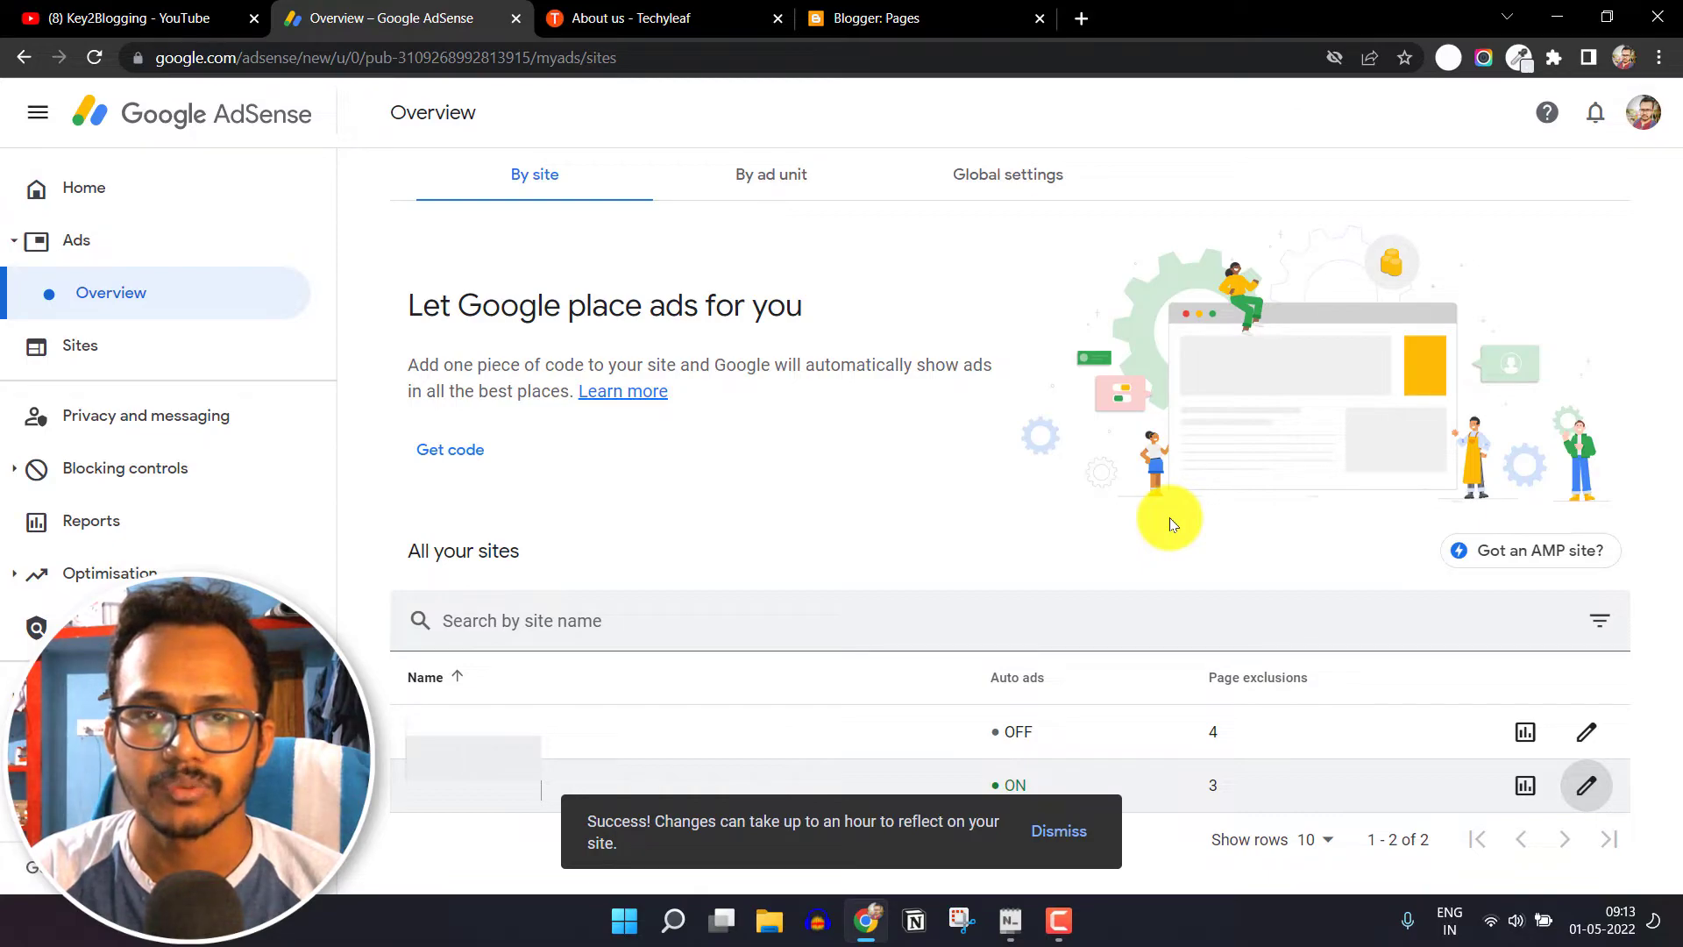
left_click(663, 18)
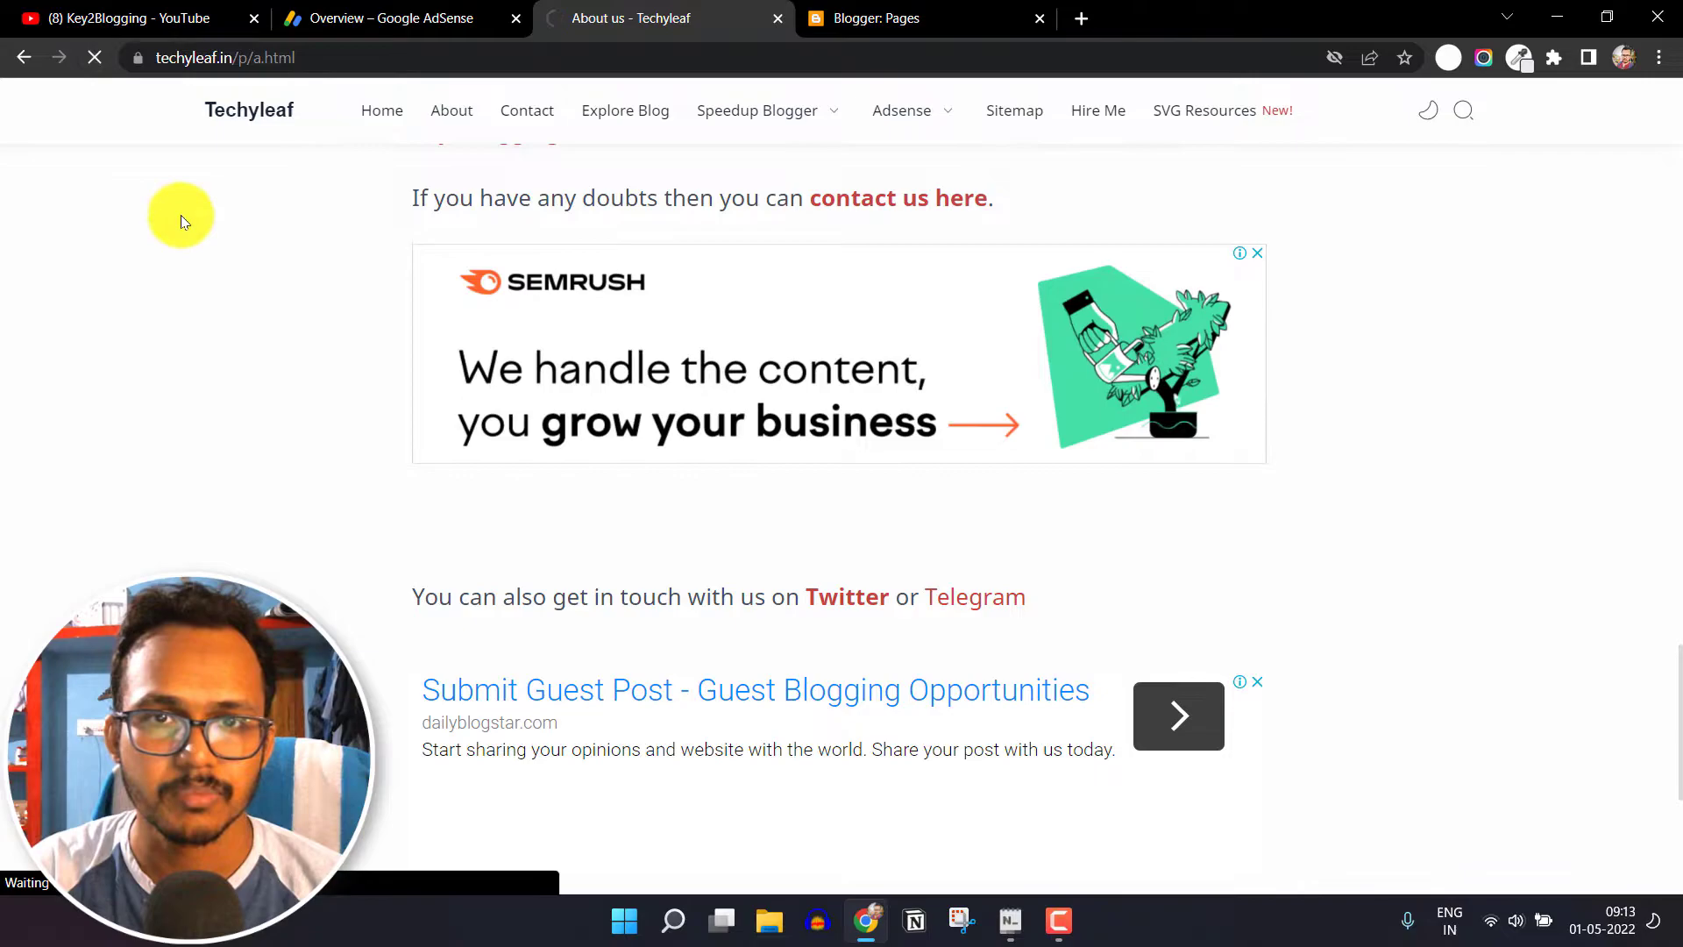
- Scroll through the reloaded About us page to confirm no display ads remain
scroll("down", 3)
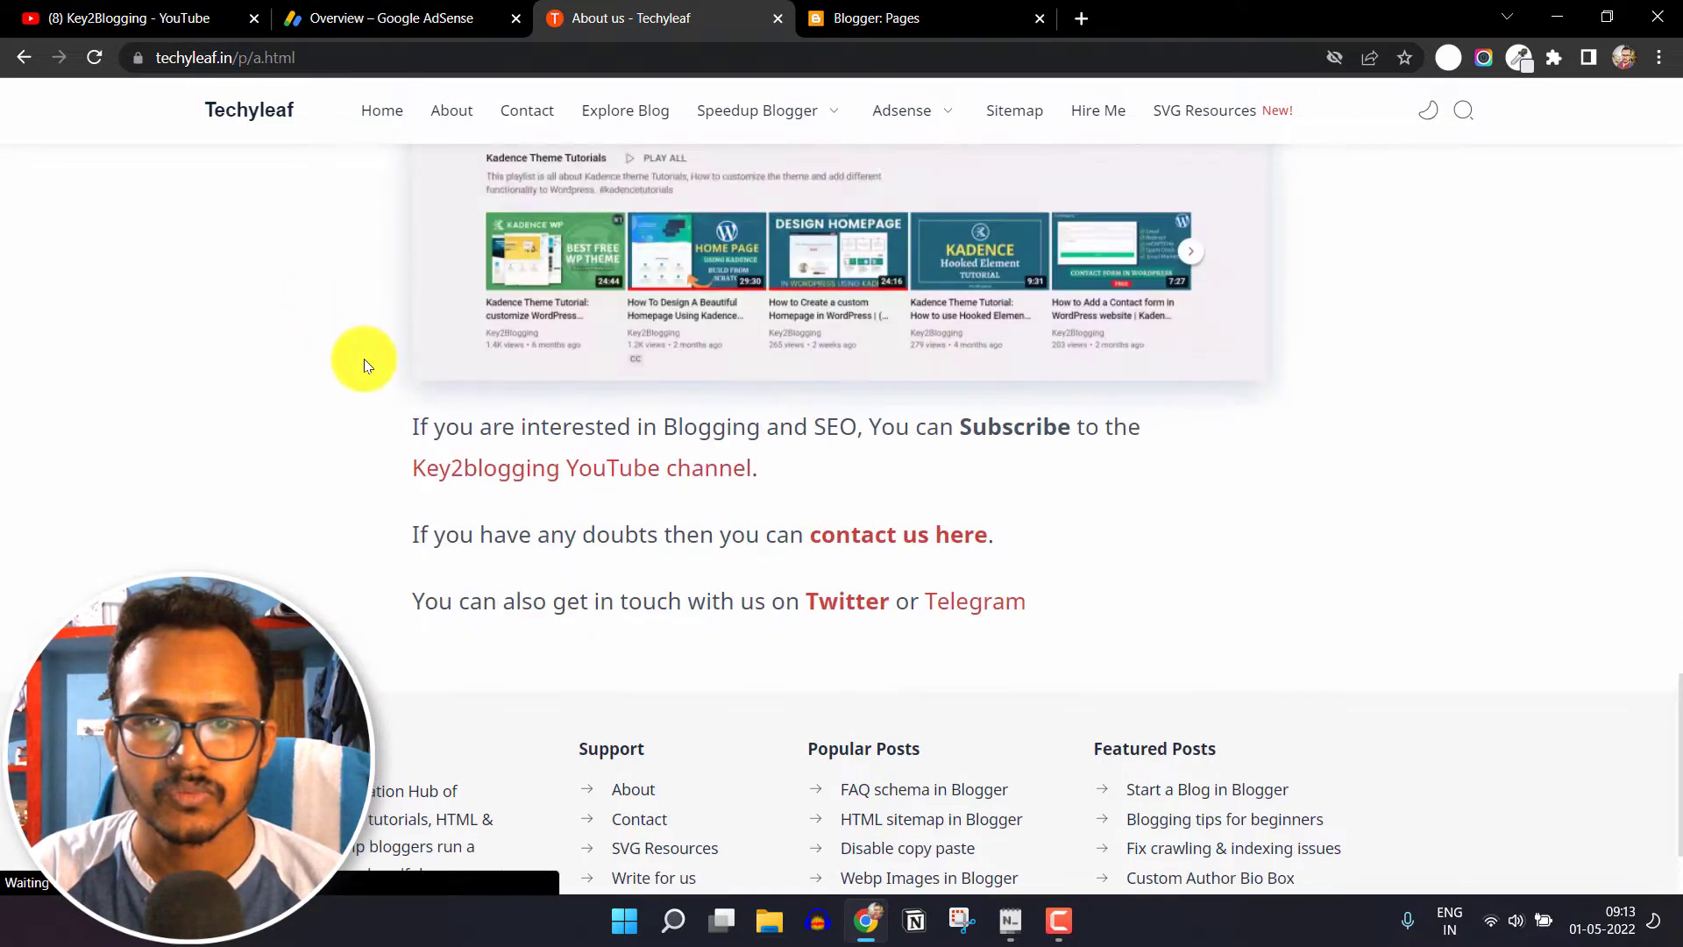
scroll("up", 3)
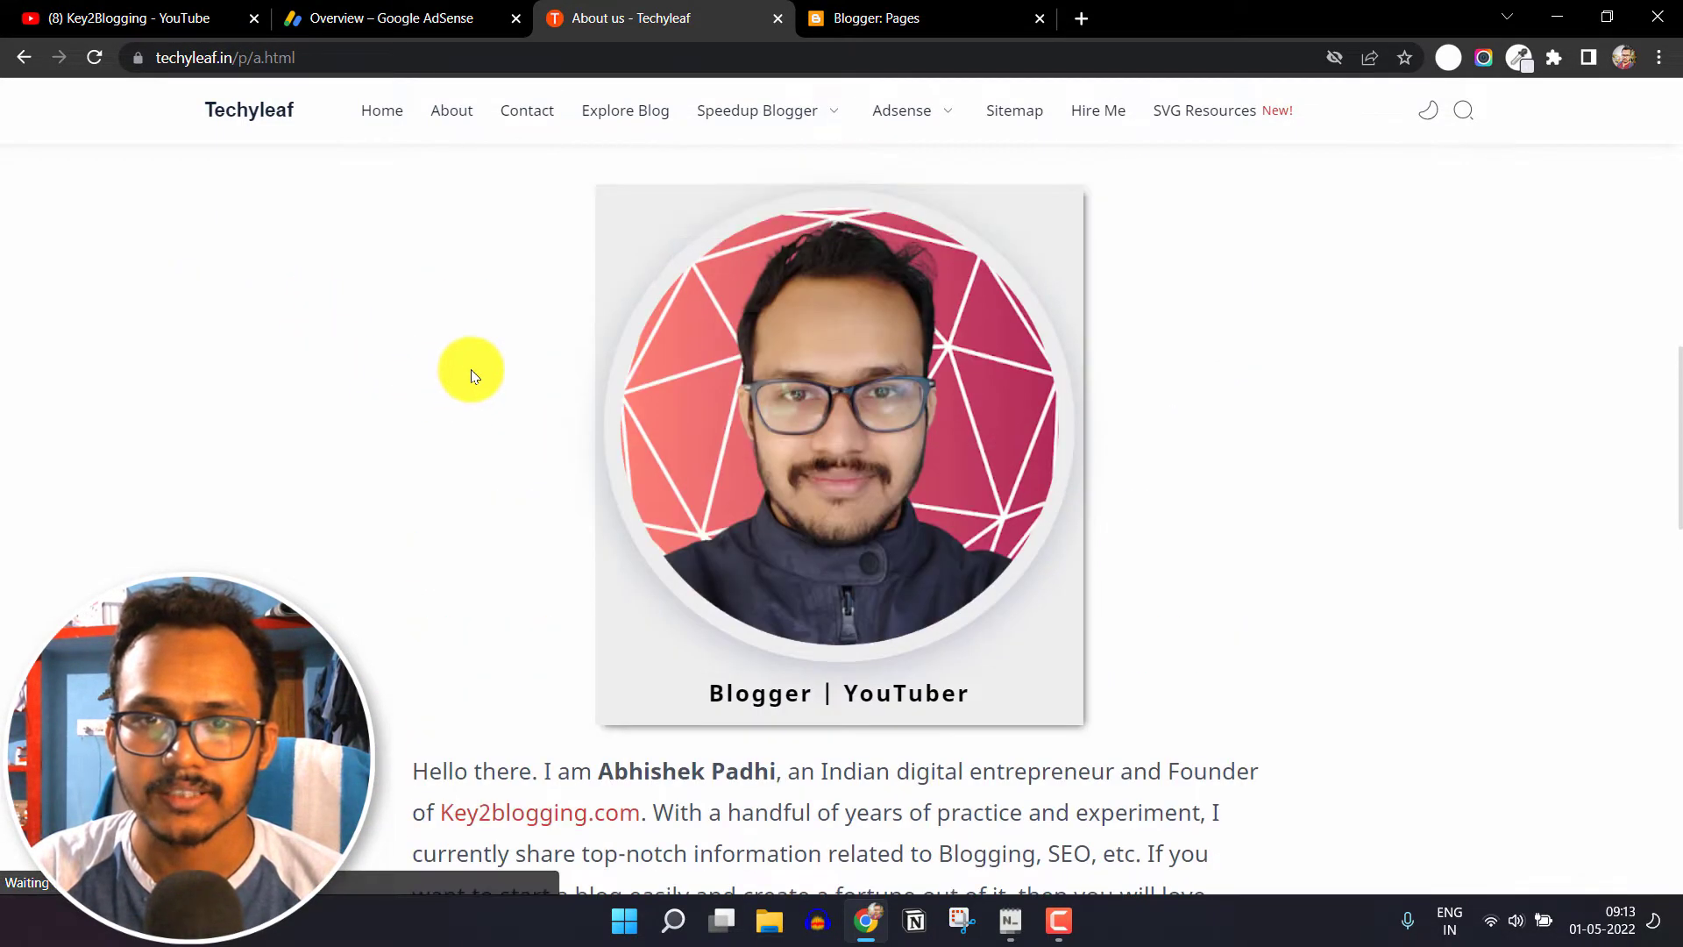